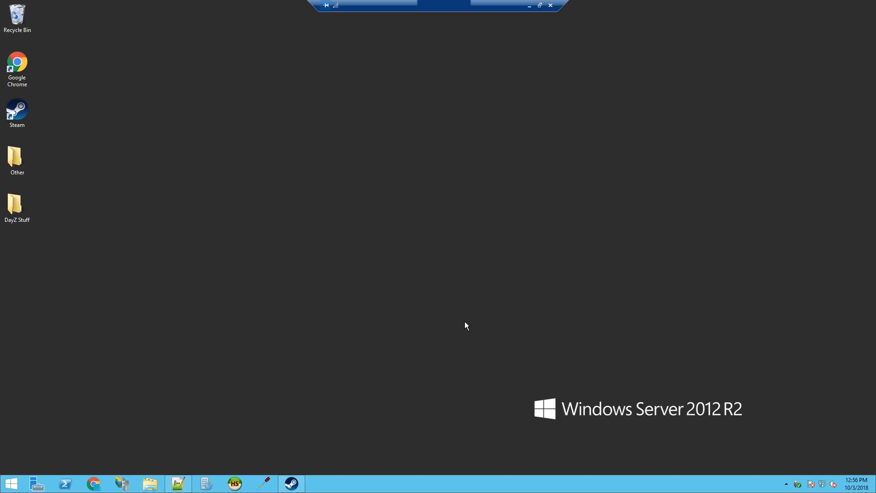
pyautogui.moveTo(336, 418)
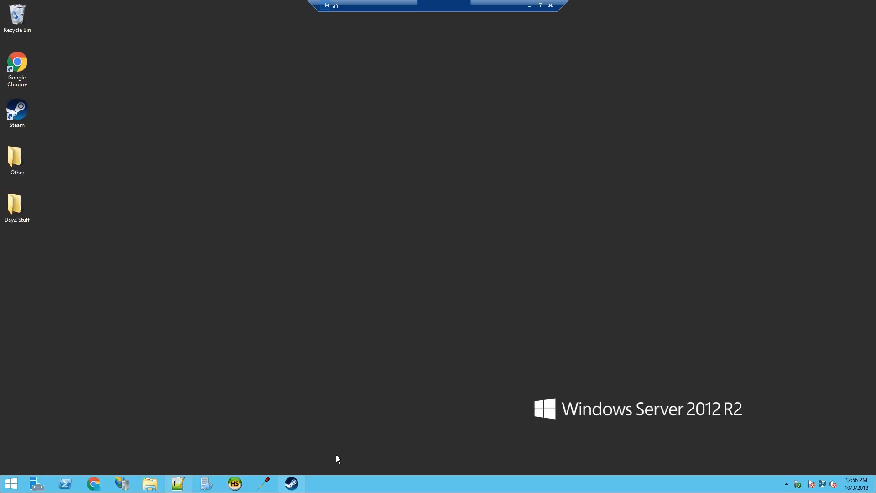
pyautogui.moveTo(290, 484)
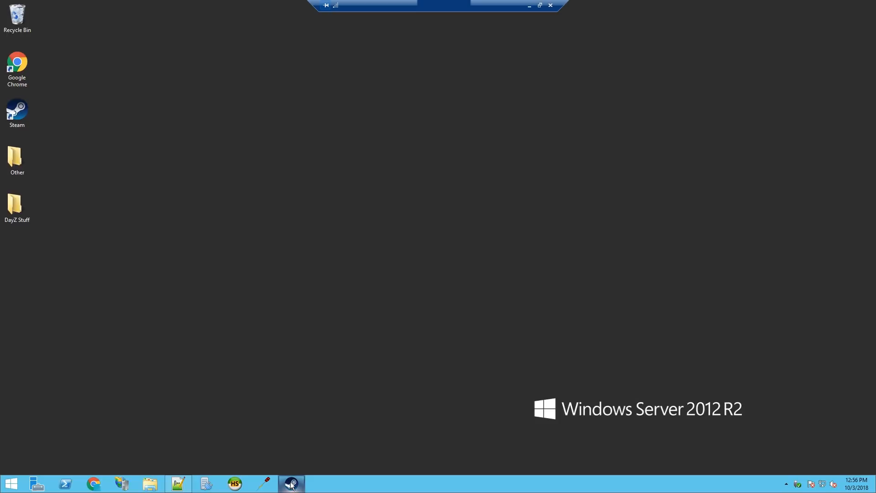
# Filter the Steam library to Tools and select the DayZ Server entry
pyautogui.click(290, 483)
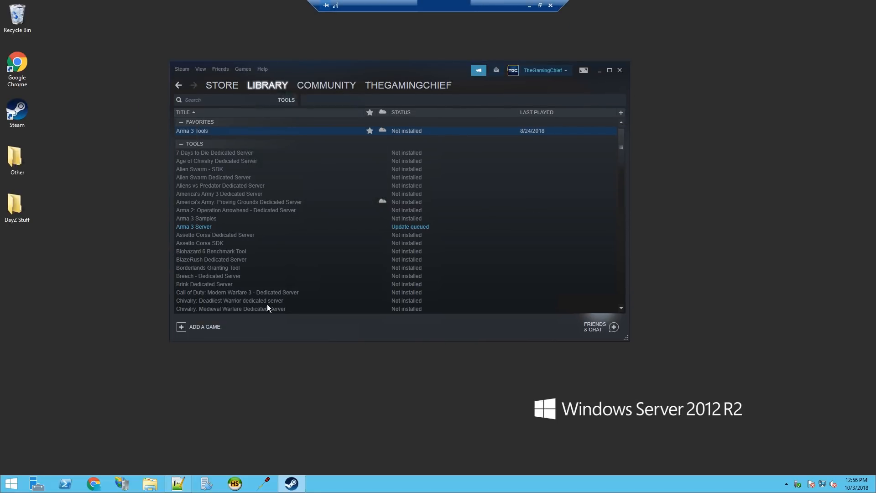
pyautogui.click(267, 85)
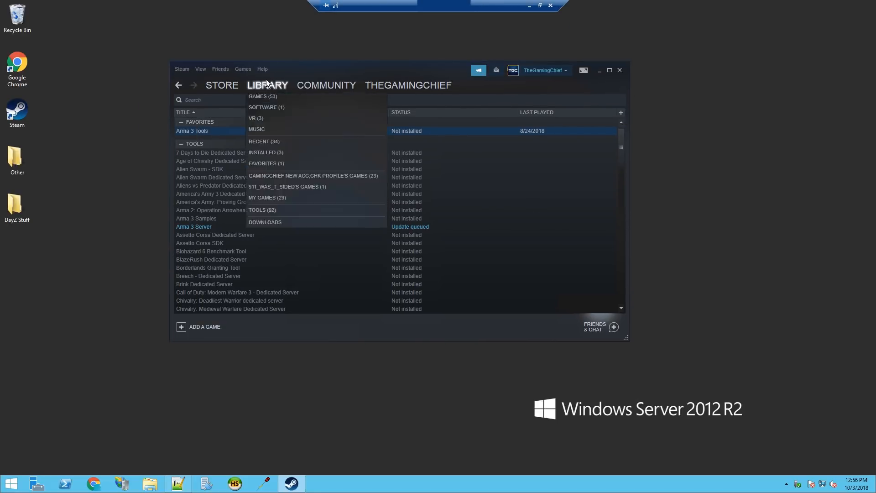
pyautogui.click(262, 210)
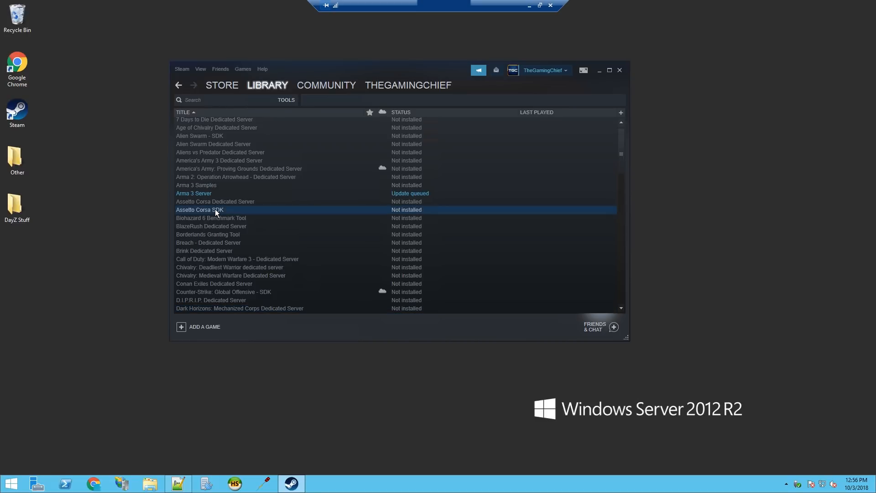
pyautogui.scroll(-3)
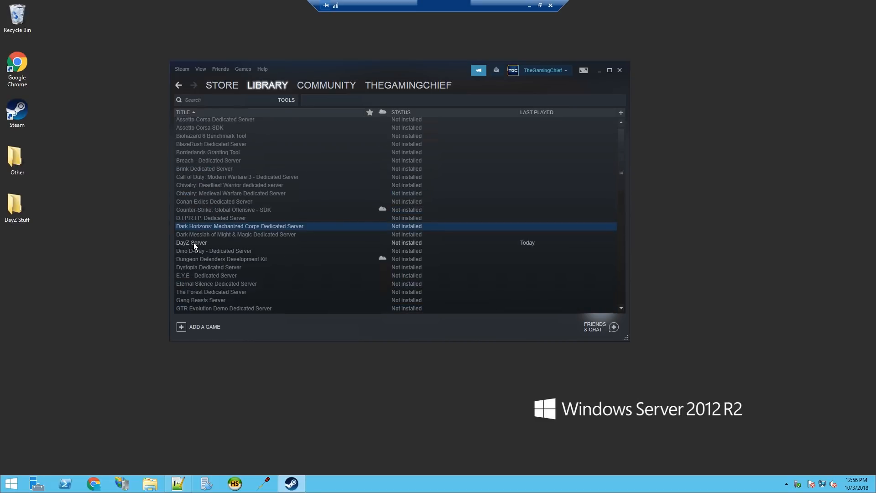
pyautogui.click(191, 242)
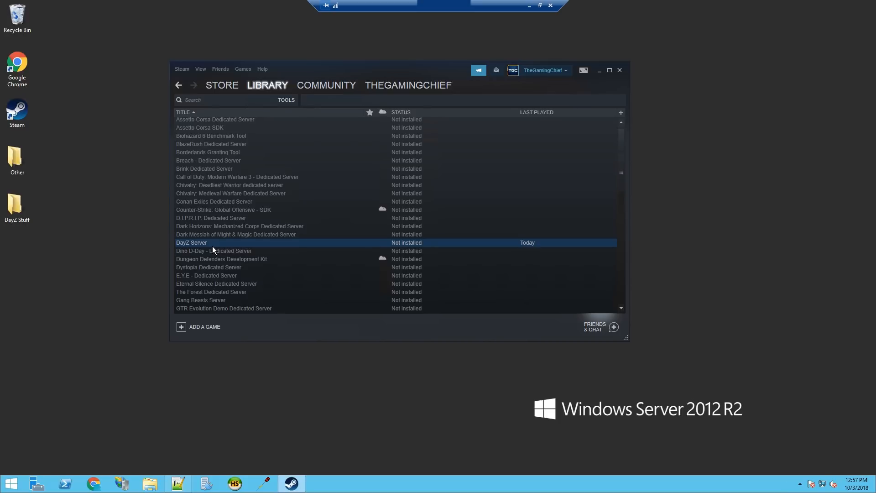
pyautogui.moveTo(197, 248)
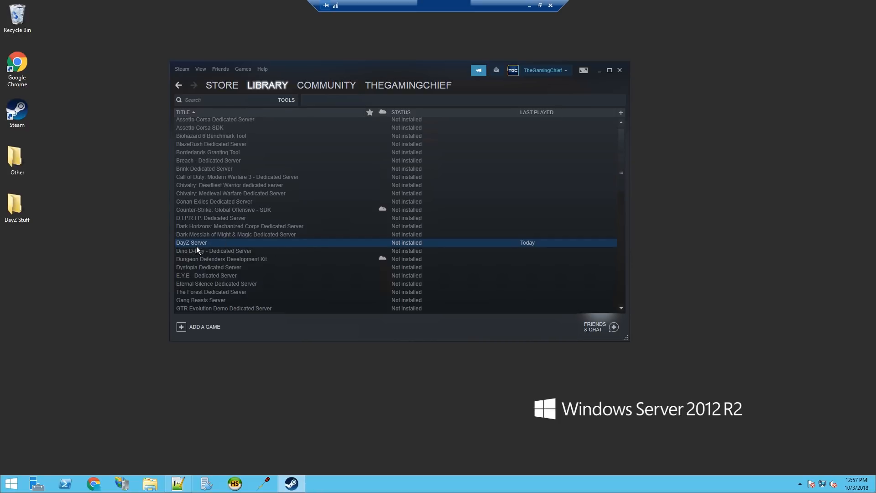
# Accept the DayZ Server licence and finish the installer so the download starts
pyautogui.doubleClick(191, 242)
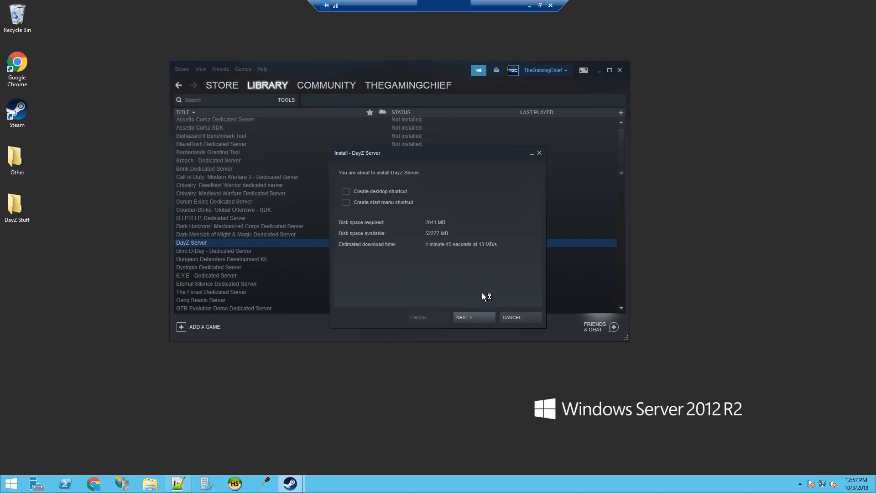
pyautogui.click(473, 317)
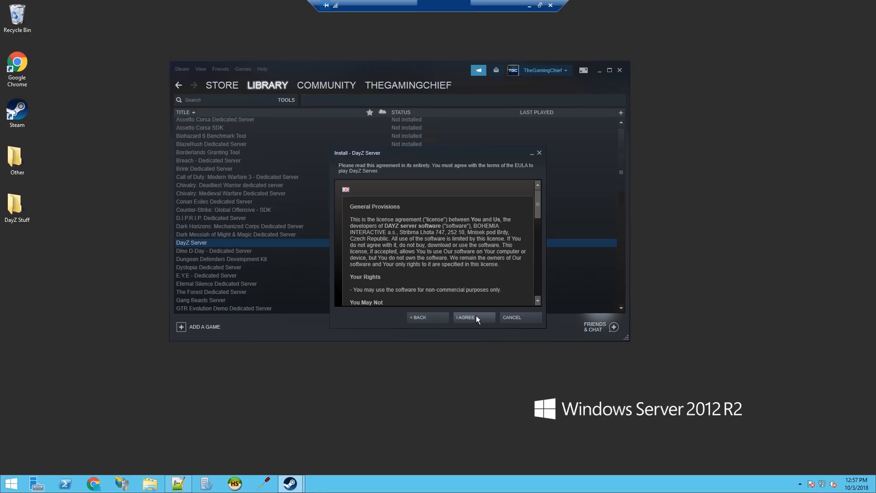
pyautogui.click(474, 316)
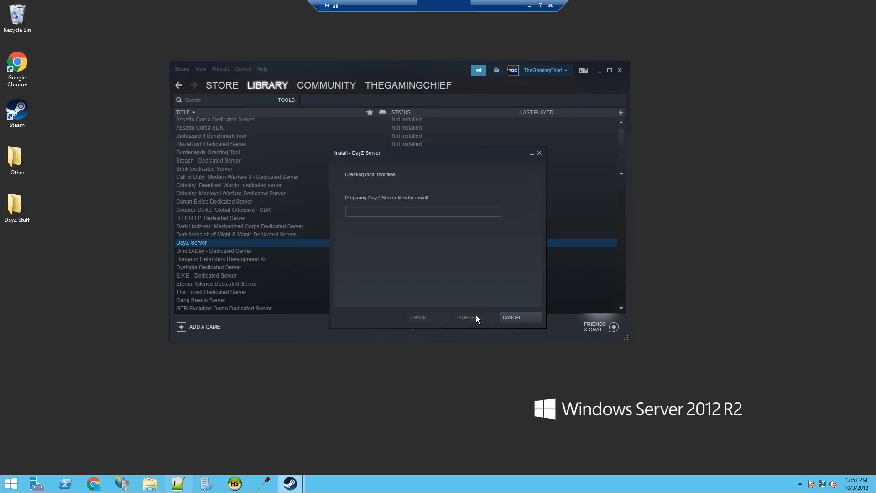
pyautogui.moveTo(434, 300)
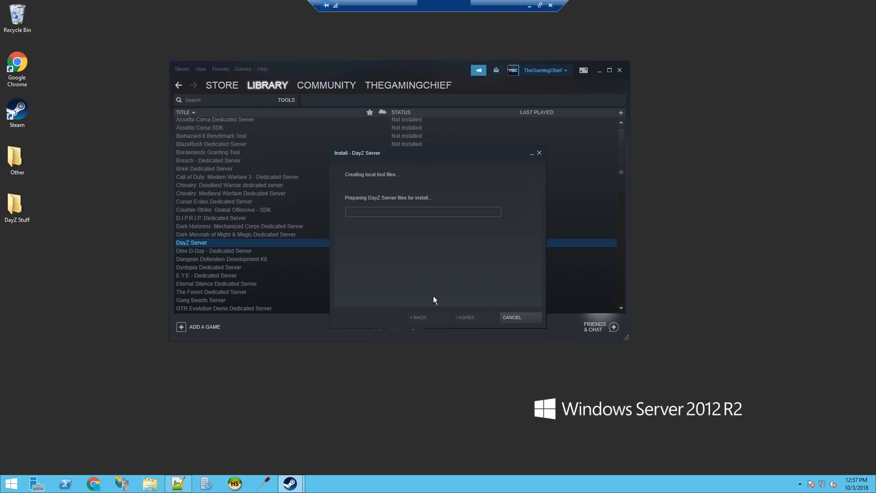
pyautogui.click(465, 317)
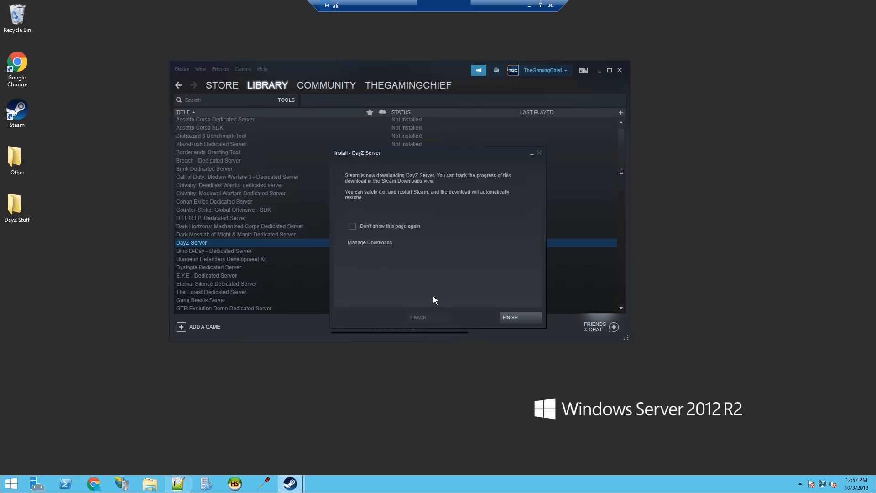
pyautogui.moveTo(501, 320)
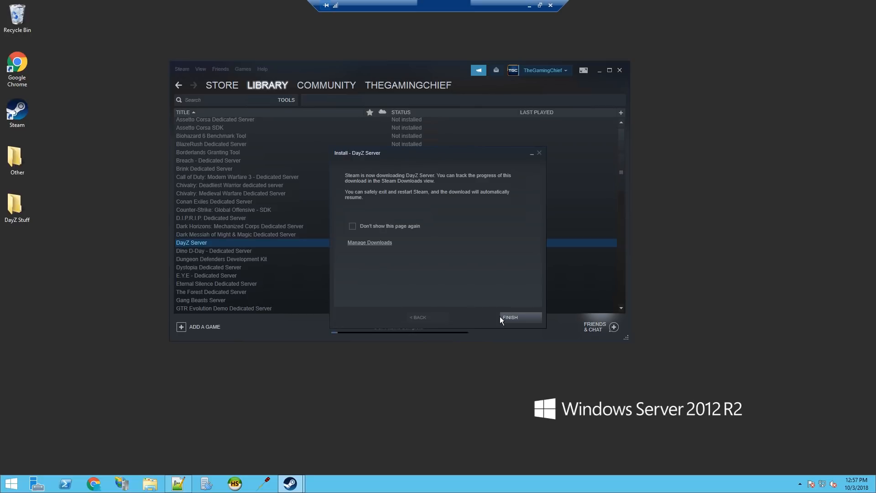
pyautogui.click(508, 316)
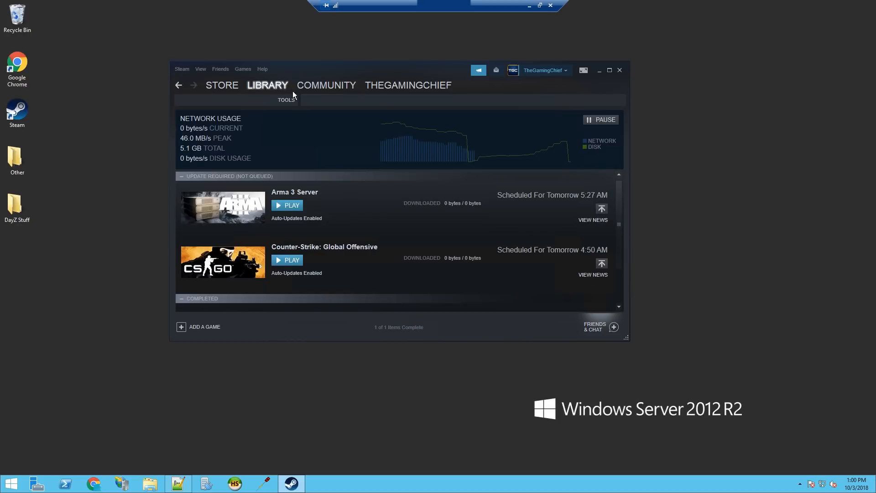
# From the Tools list, browse DayZ Server's local files in File Explorer
pyautogui.click(268, 85)
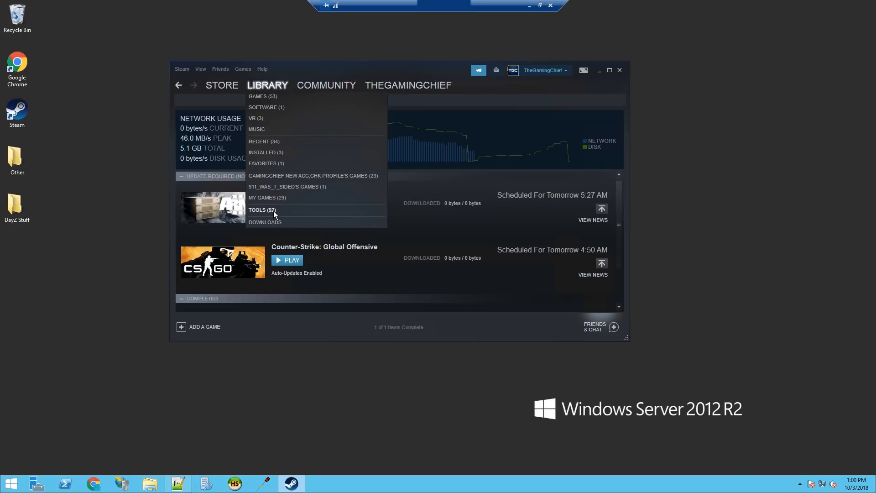
pyautogui.click(262, 210)
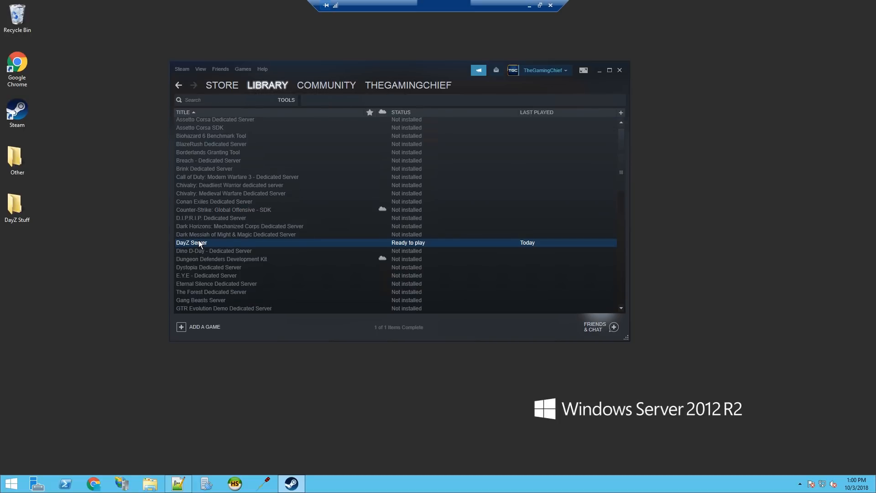
pyautogui.rightClick(190, 242)
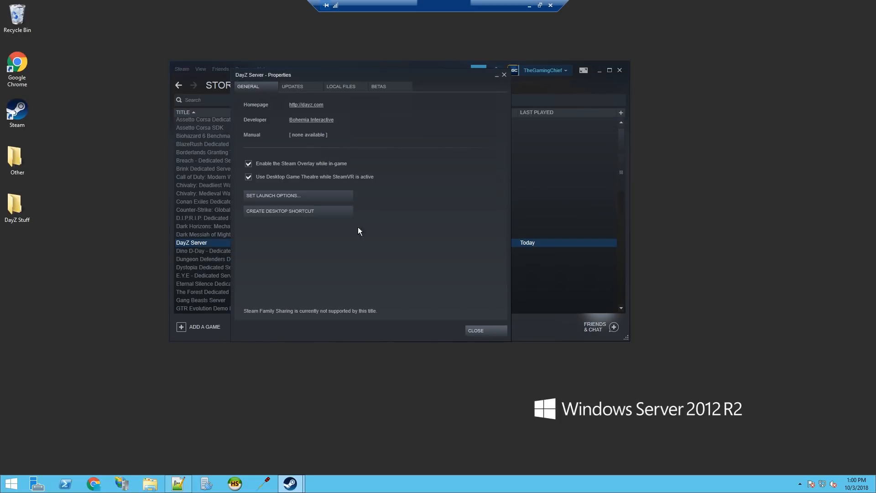
pyautogui.click(274, 122)
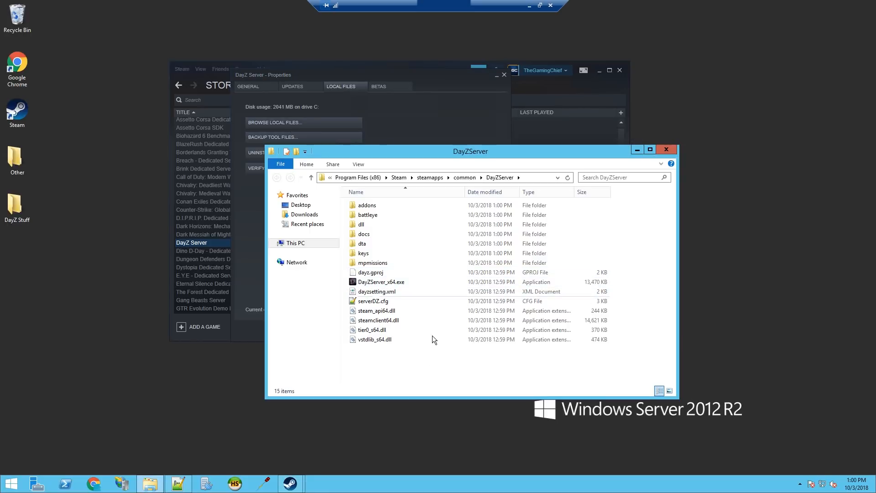
pyautogui.moveTo(526, 143)
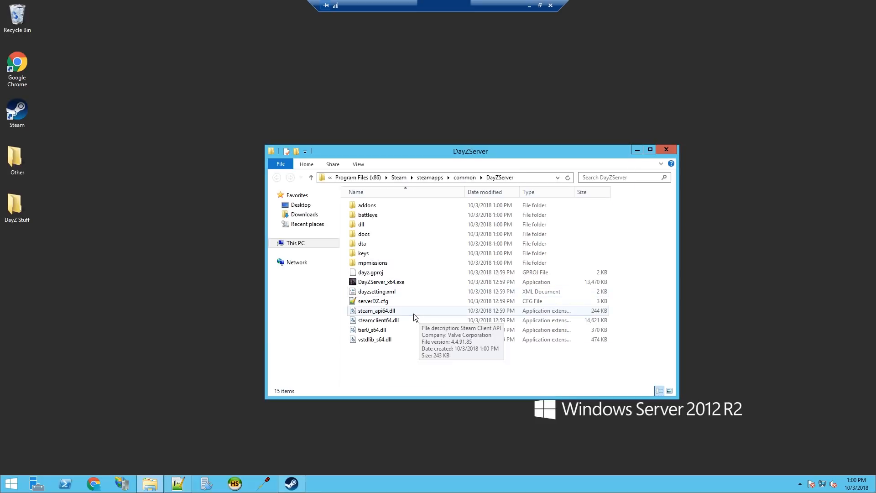
pyautogui.moveTo(392, 374)
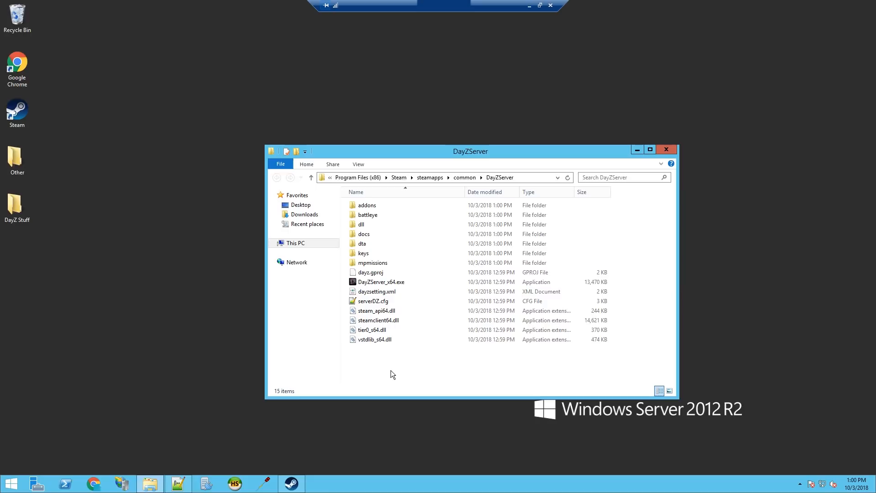
# Inspect serverDZ.cfg and DayZServer_x64.exe in the DayZServer install folder
pyautogui.click(372, 300)
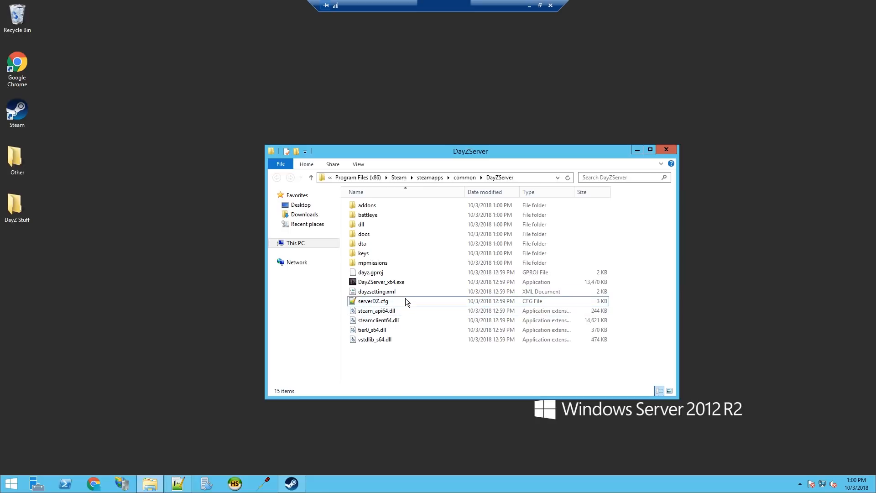
pyautogui.moveTo(395, 305)
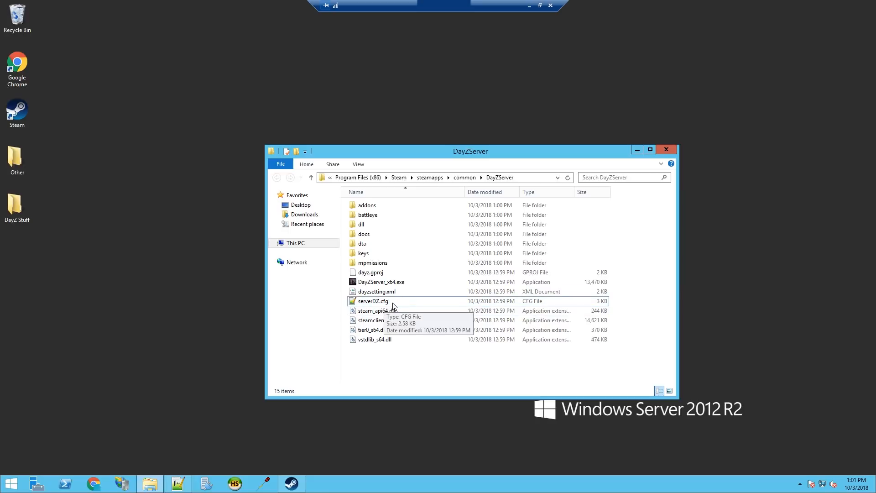
pyautogui.click(372, 301)
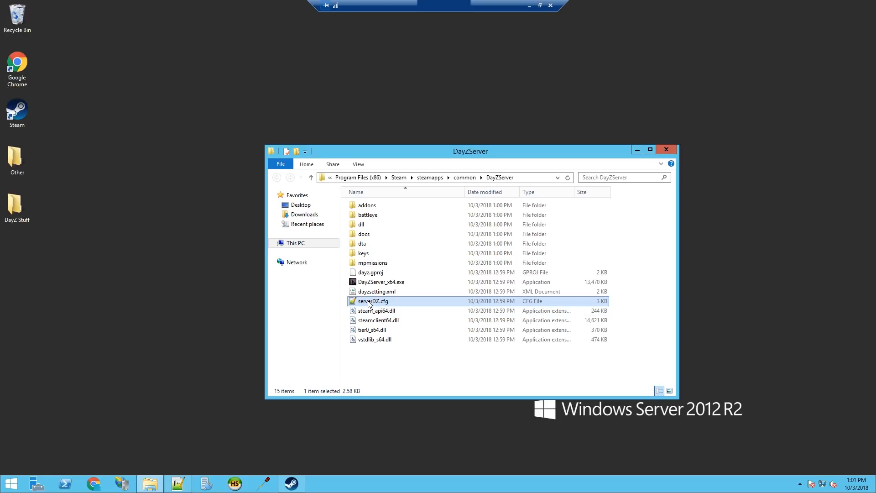
pyautogui.moveTo(372, 300)
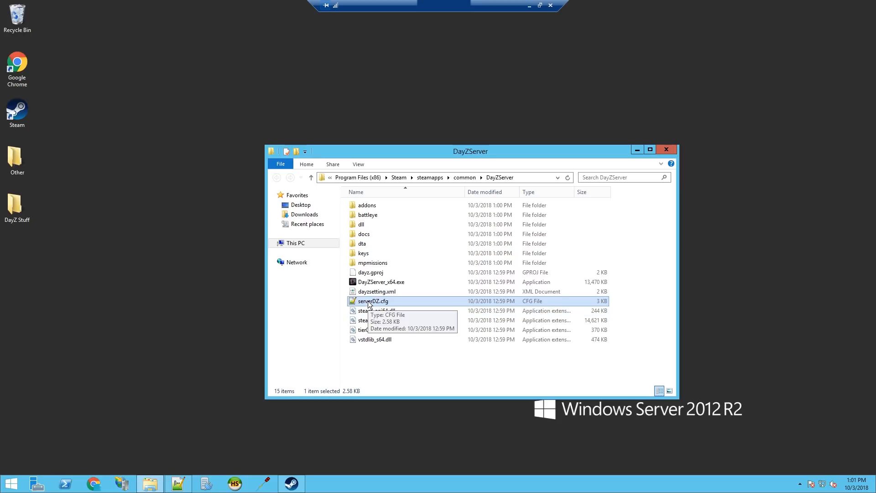
pyautogui.moveTo(390, 358)
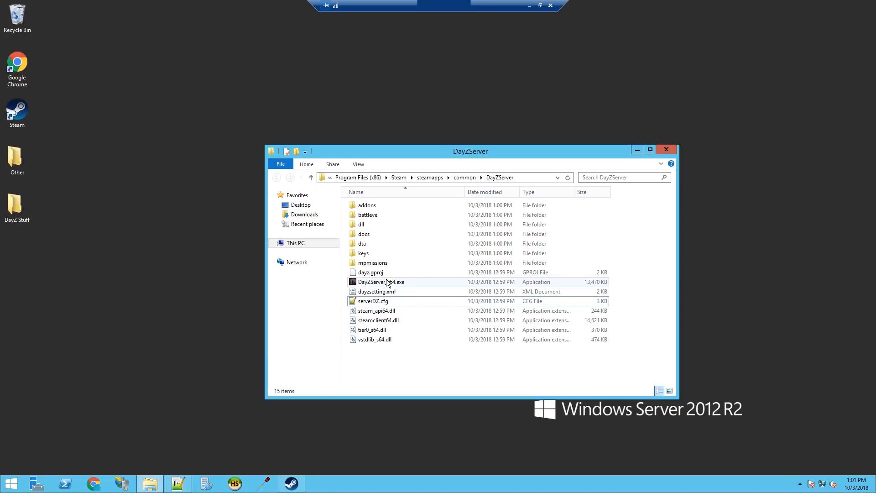
pyautogui.click(381, 282)
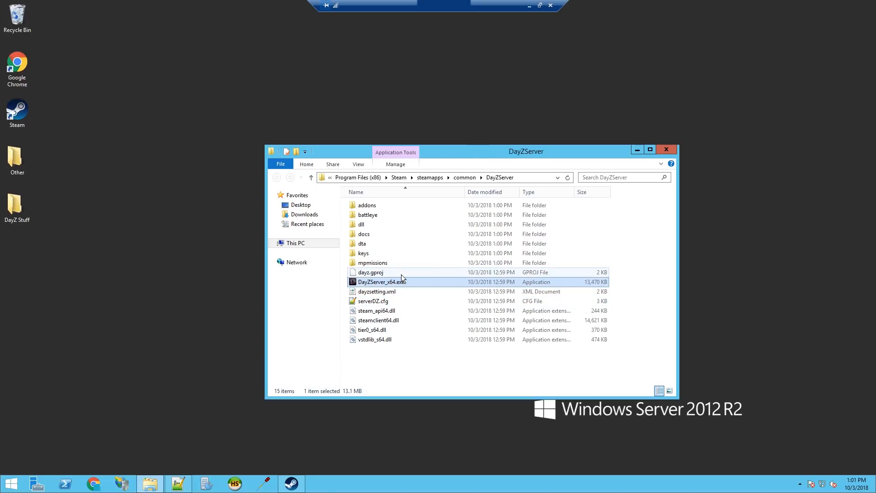
pyautogui.moveTo(200, 202)
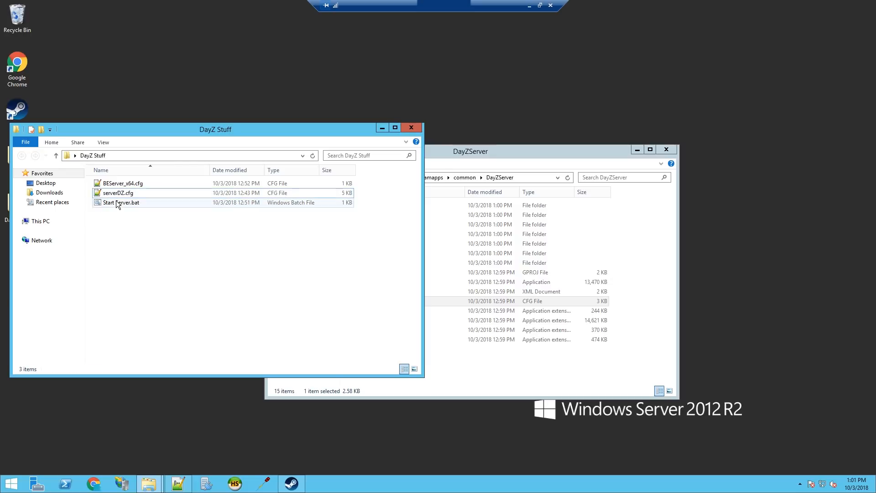
# Edit the prepared serverDZ.cfg in Notepad++ with SQF highlighting, maximized
pyautogui.rightClick(118, 192)
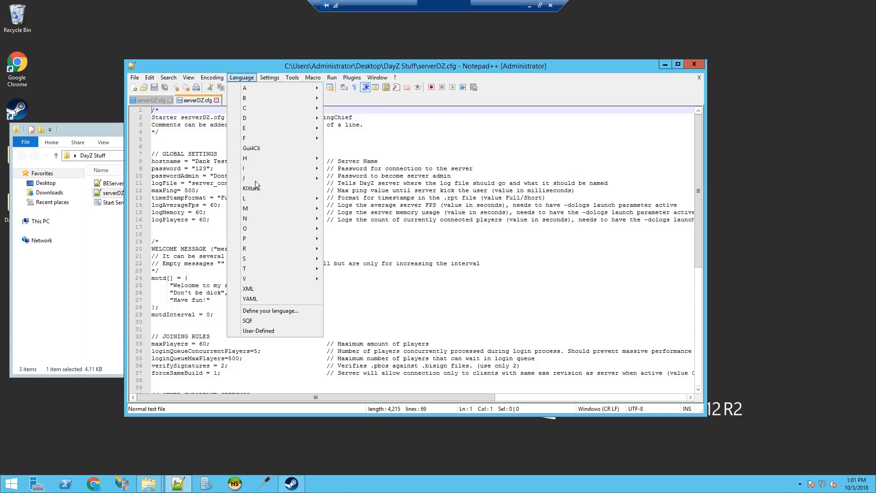
pyautogui.click(247, 321)
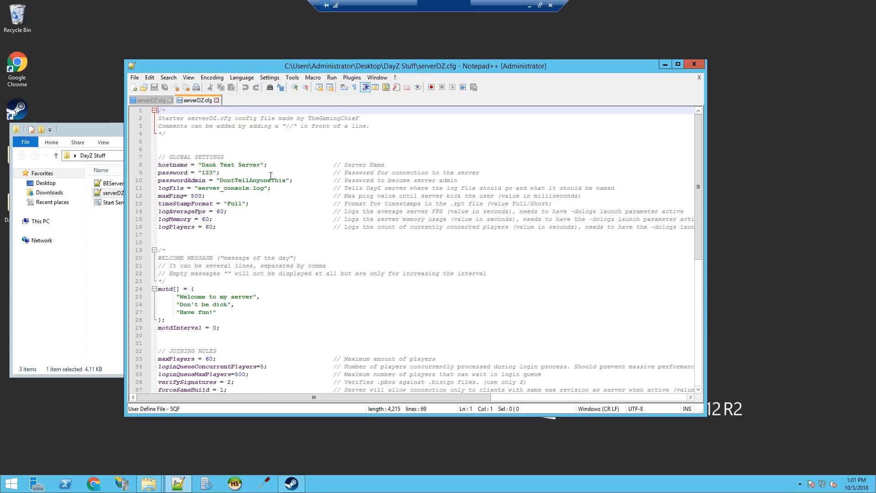
pyautogui.press('ctrl+a')
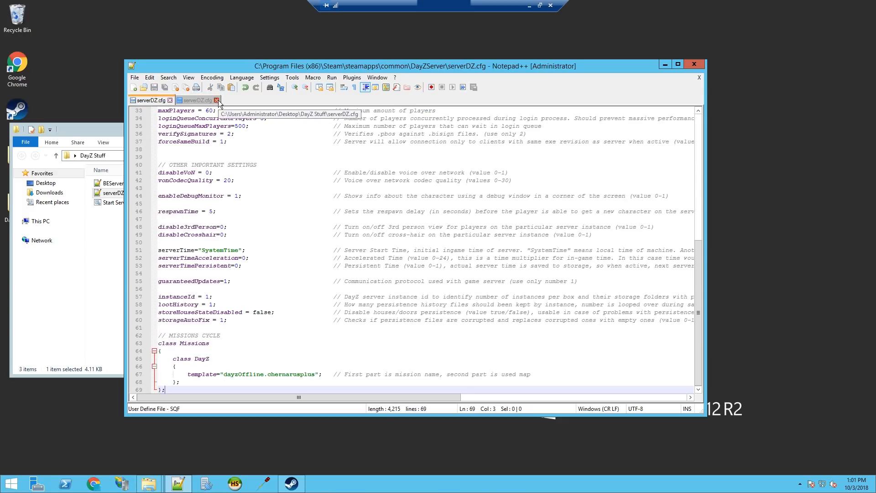
pyautogui.click(217, 100)
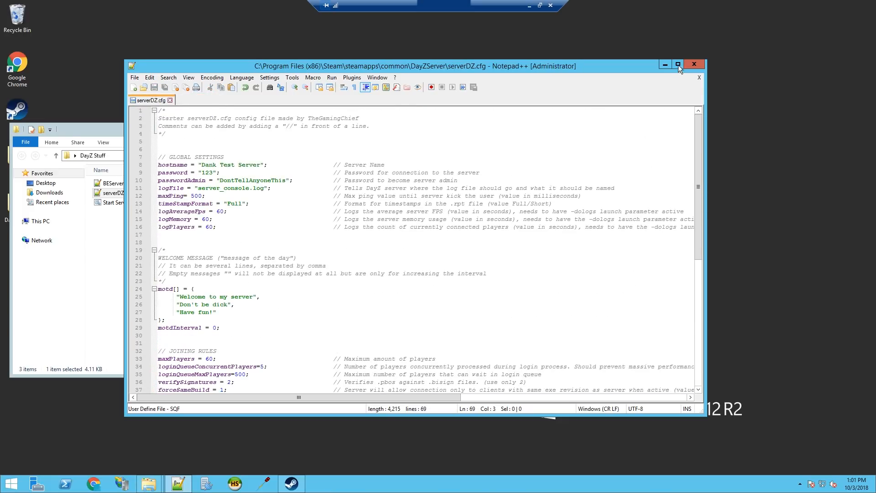
pyautogui.click(678, 64)
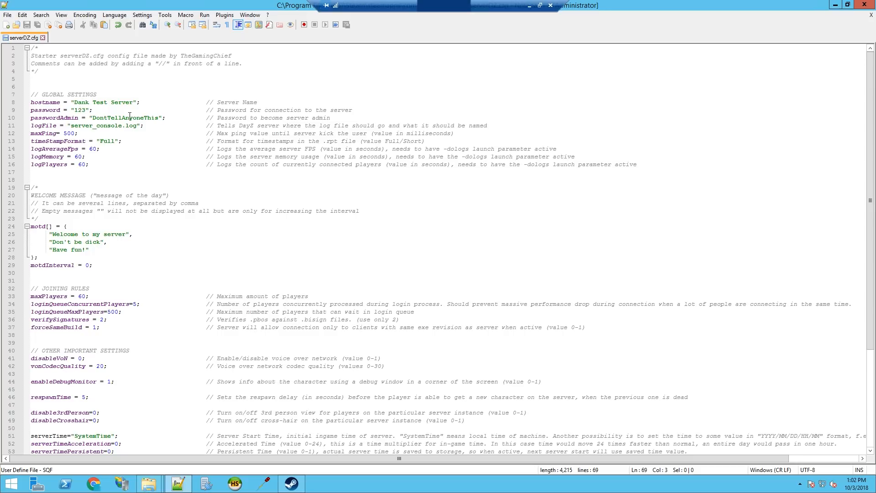
pyautogui.moveTo(73, 112)
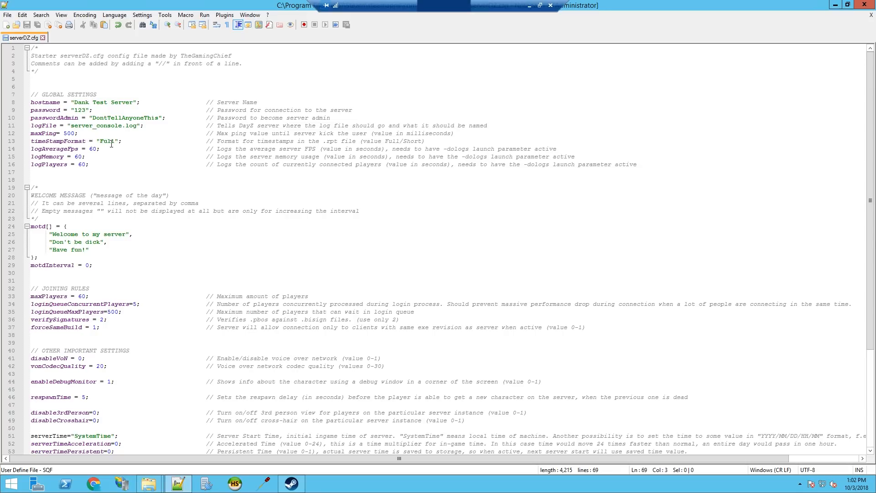
pyautogui.moveTo(335, 145)
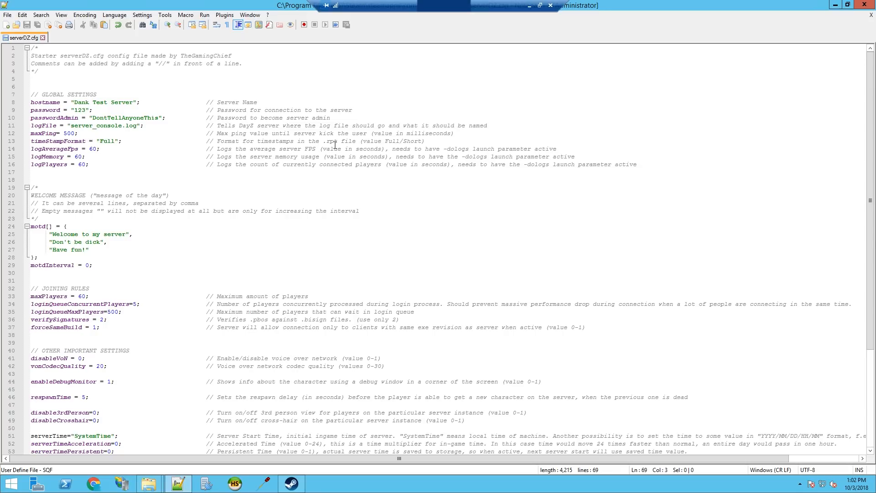
# Scroll through the serverDZ.cfg settings down to the missions section
pyautogui.scroll(-3)
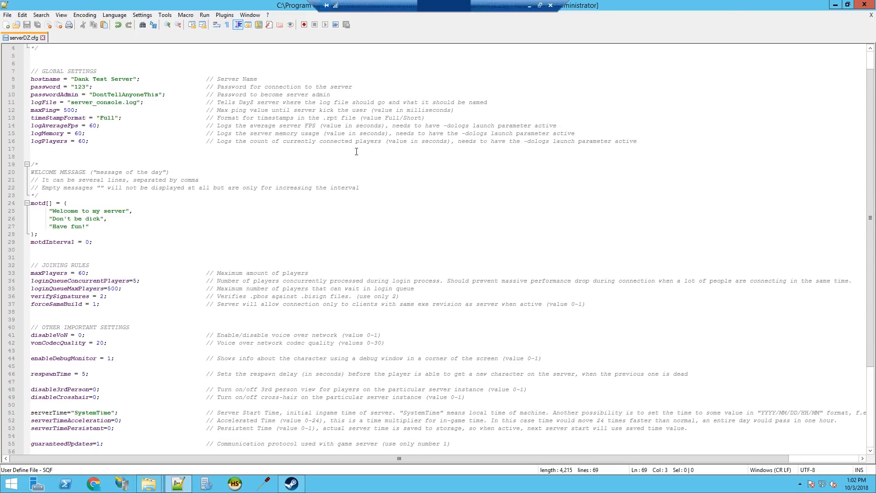
pyautogui.scroll(-3)
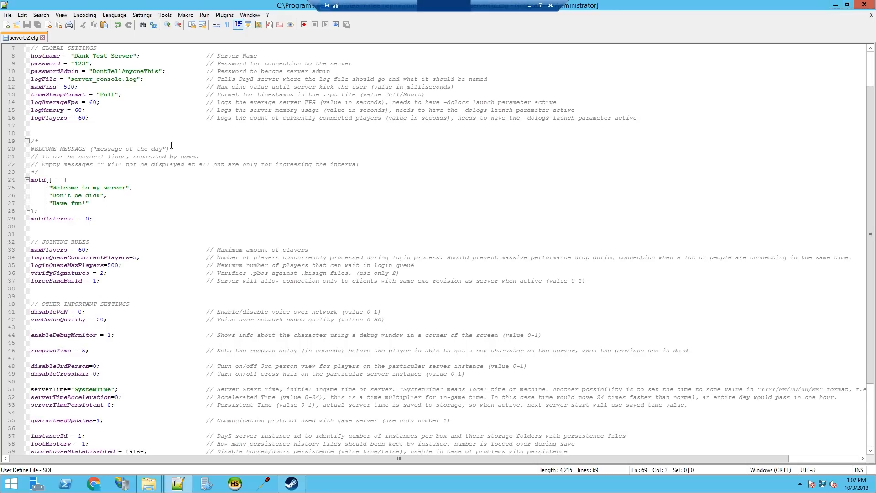
pyautogui.scroll(-3)
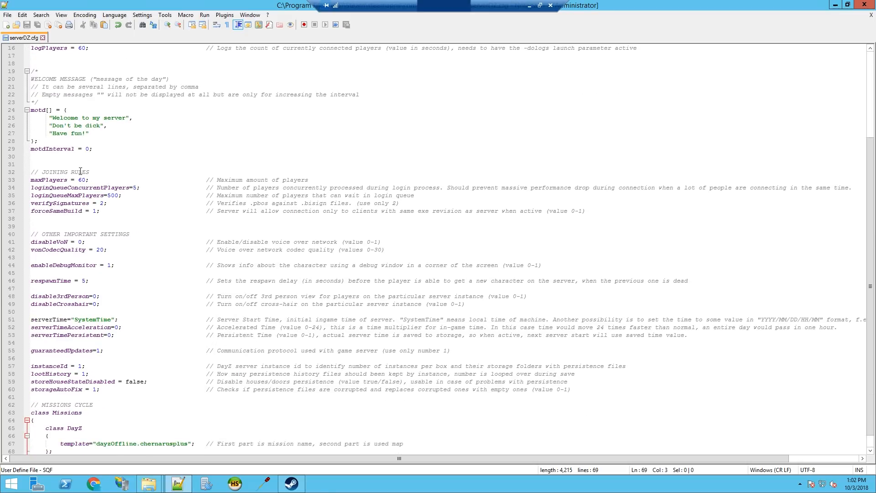
pyautogui.scroll(-3)
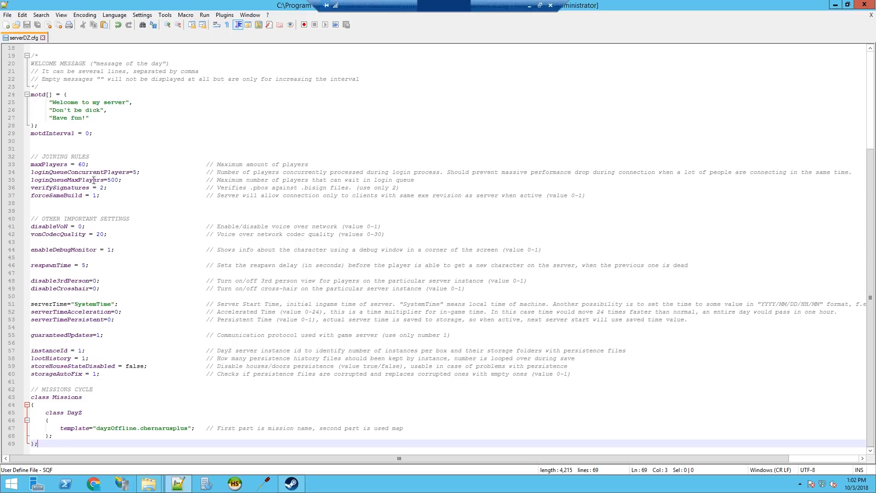
pyautogui.moveTo(129, 204)
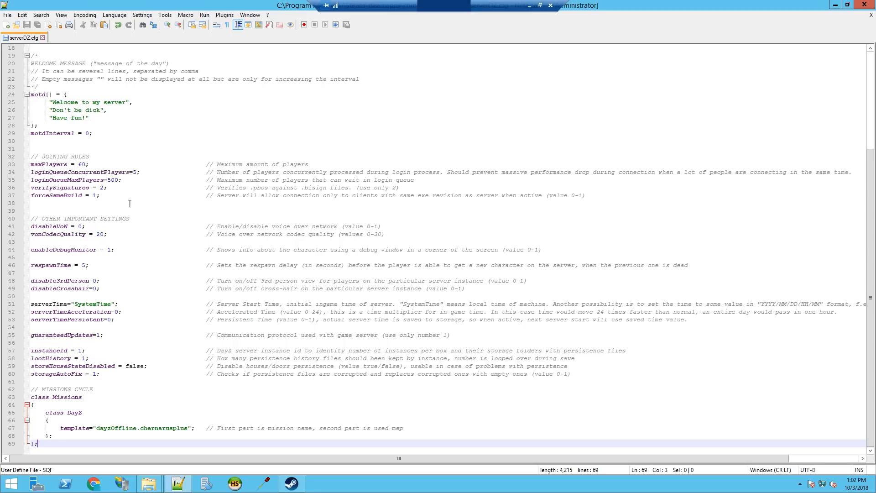
pyautogui.moveTo(141, 235)
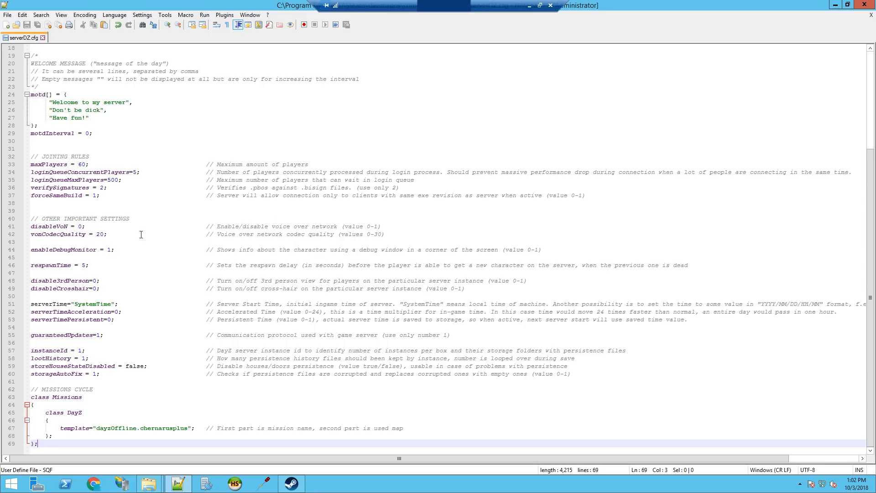
pyautogui.moveTo(207, 220)
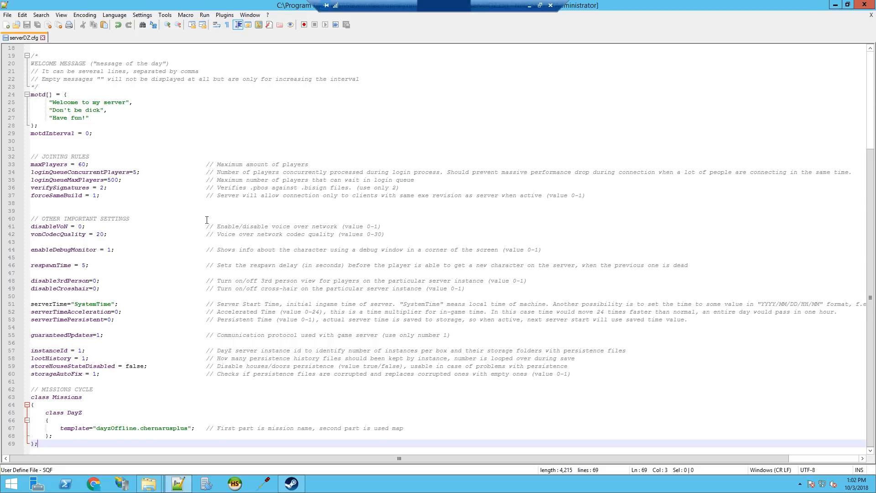
pyautogui.moveTo(221, 183)
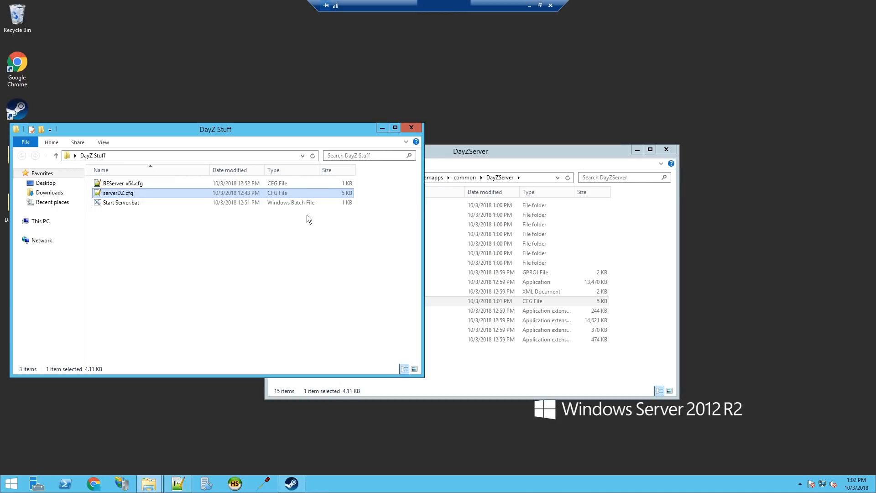
# Copy Start Server.bat from DayZ Stuff into the DayZServer folder beside serverDZ.cfg
pyautogui.click(122, 203)
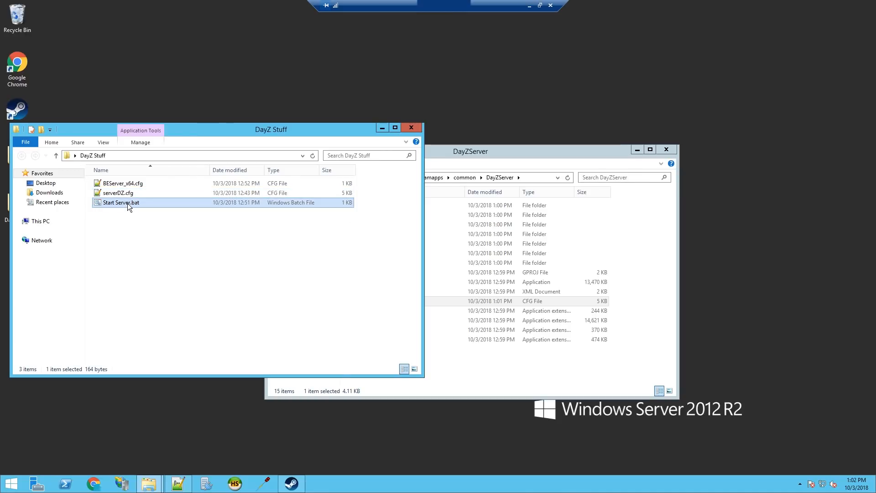
pyautogui.moveTo(467, 330)
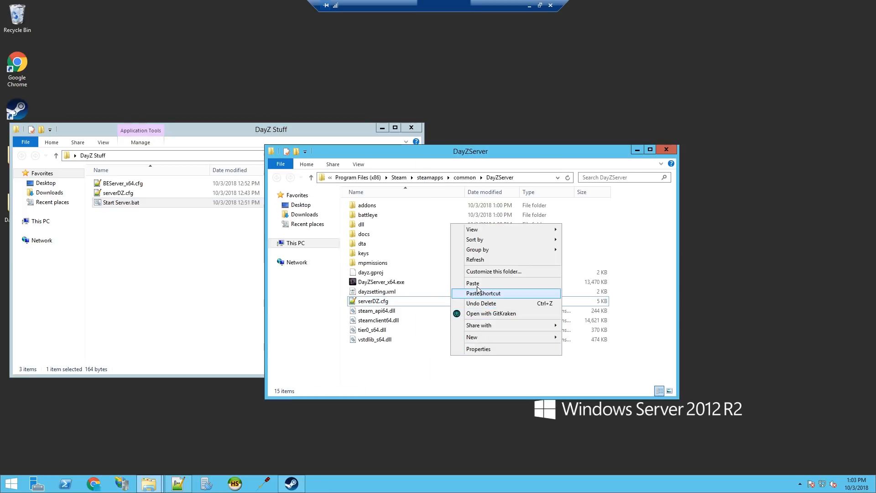
pyautogui.click(482, 293)
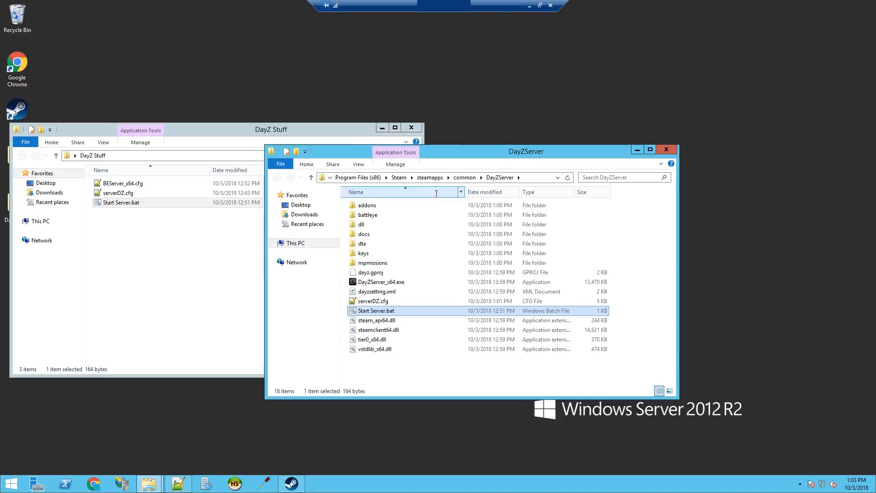
# Fix the instanceId spacing in Start Server.bat and cross-check instanceId in serverDZ.cfg
pyautogui.doubleClick(376, 310)
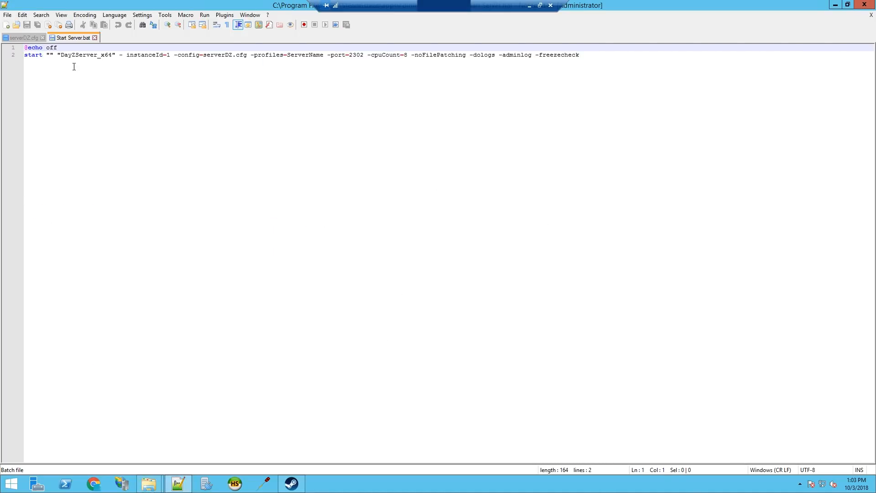
pyautogui.click(157, 55)
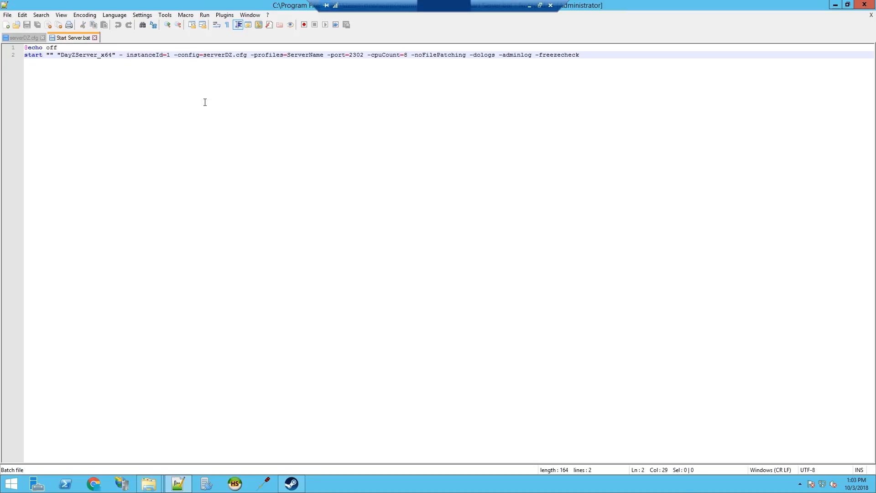
pyautogui.press('Backspace')
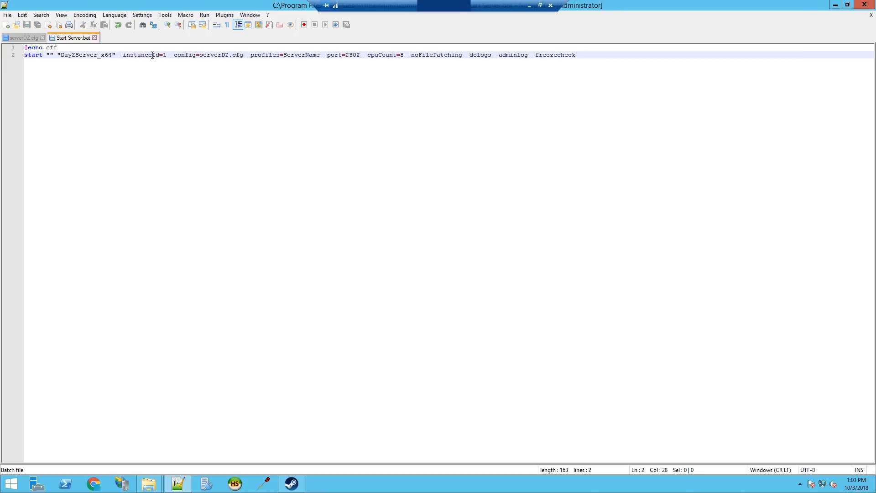
pyautogui.doubleClick(139, 55)
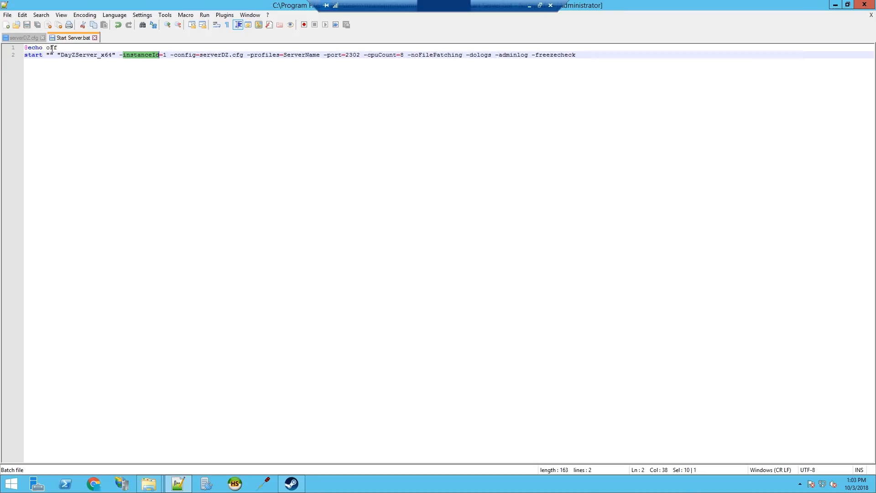
pyautogui.click(22, 37)
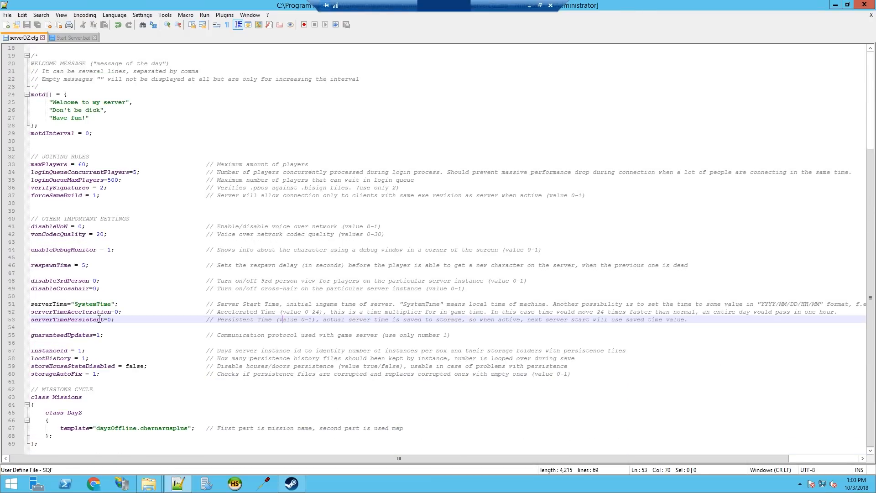
pyautogui.doubleClick(49, 351)
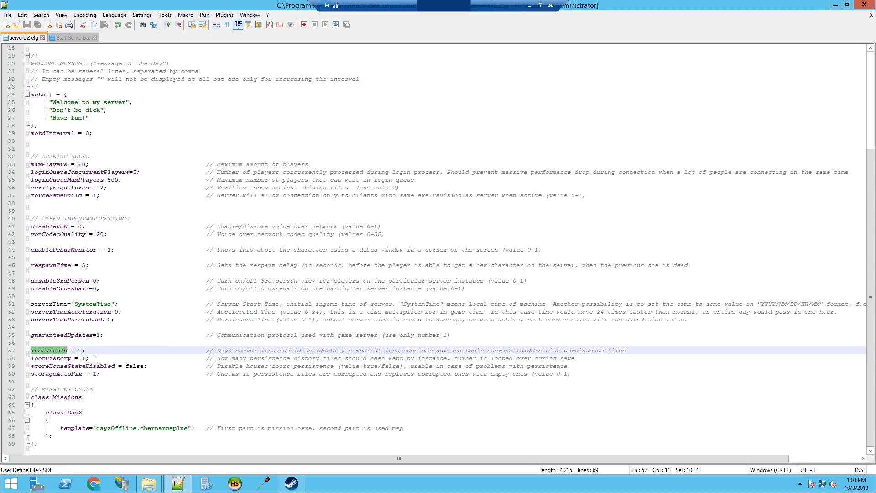
pyautogui.click(71, 38)
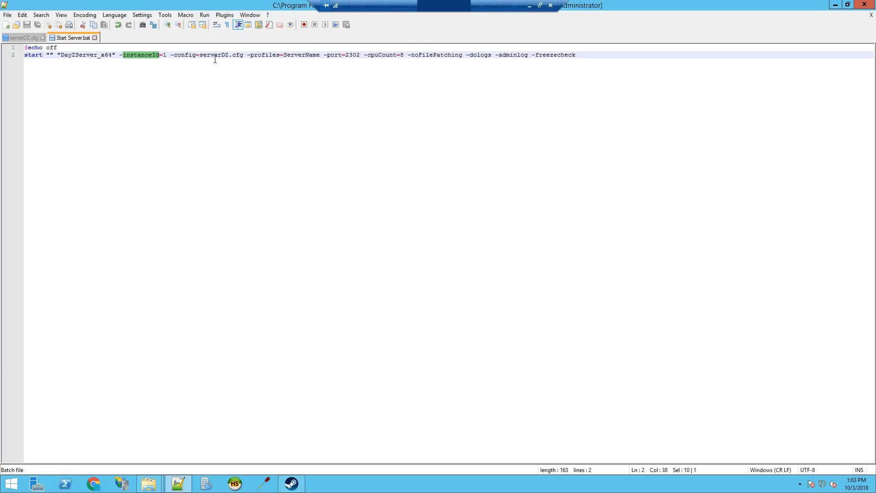
# Review the -config=serverDZ.cfg, -profiles=ServerName and cpuCount arguments of the launch line
pyautogui.doubleClick(210, 55)
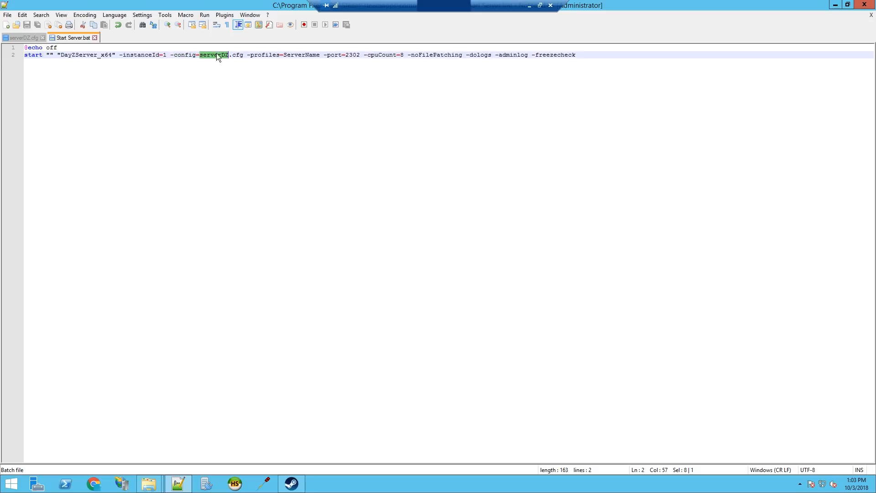
pyautogui.moveTo(251, 60)
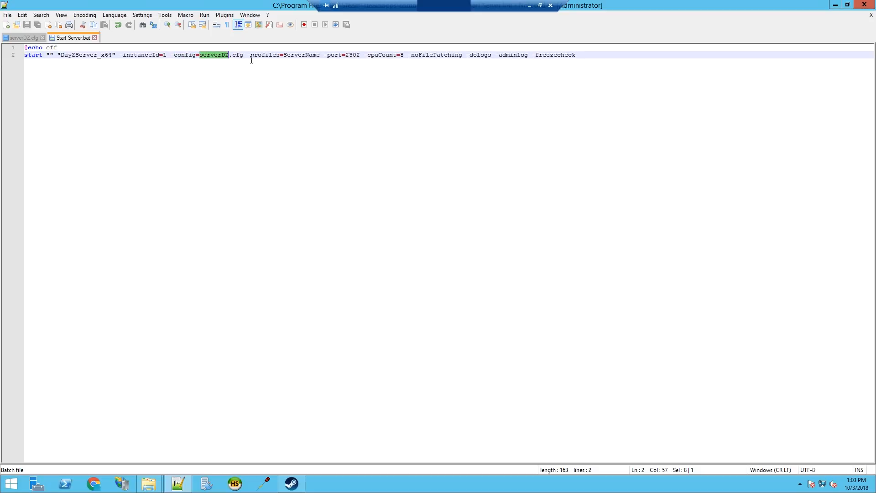
pyautogui.click(297, 54)
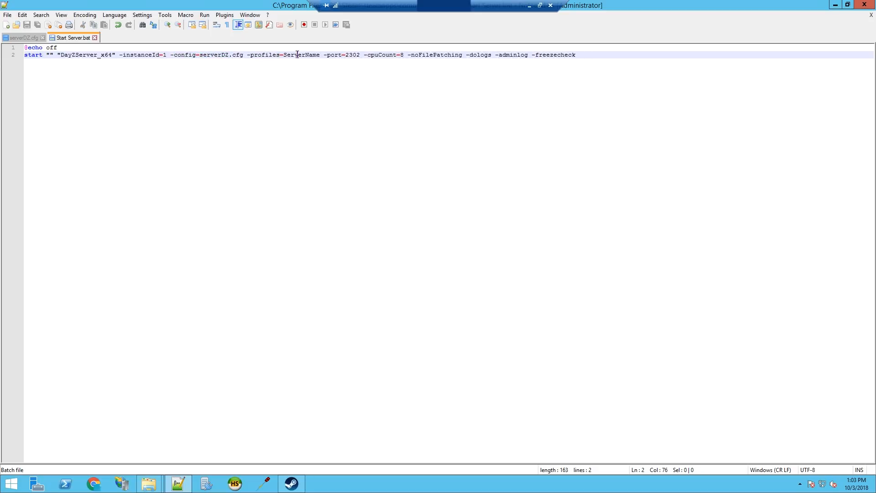
pyautogui.doubleClick(300, 55)
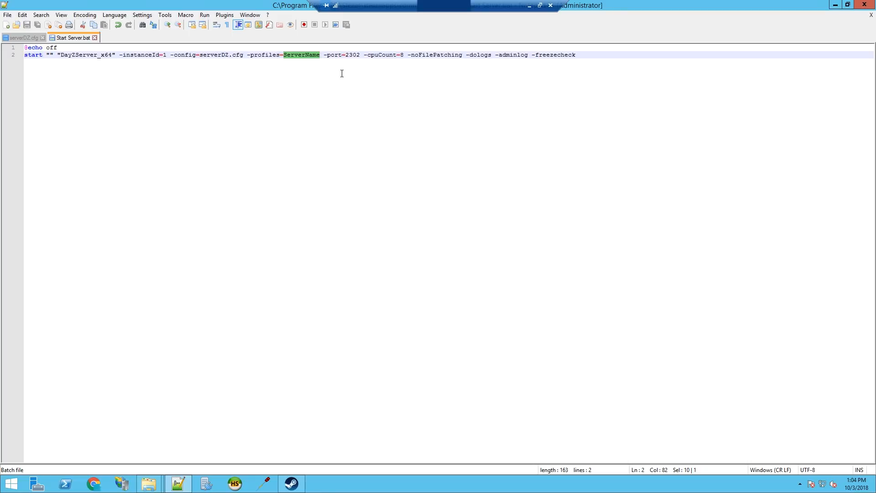
pyautogui.doubleClick(382, 55)
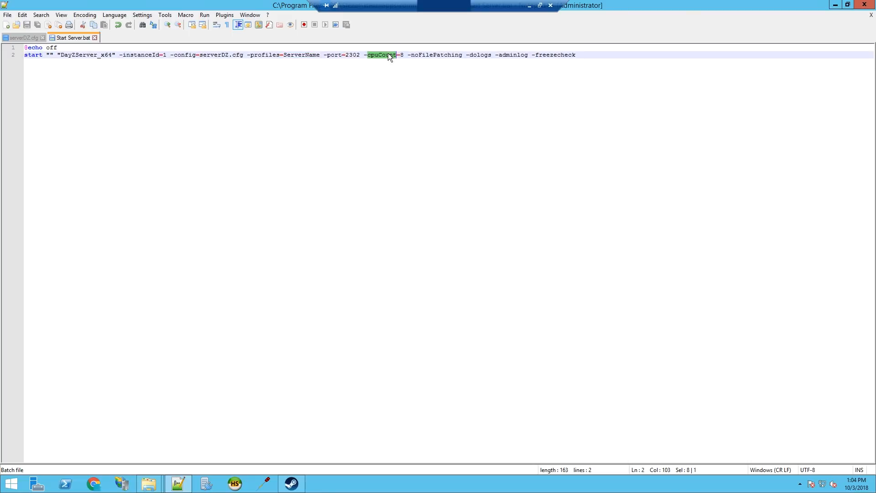
pyautogui.moveTo(439, 82)
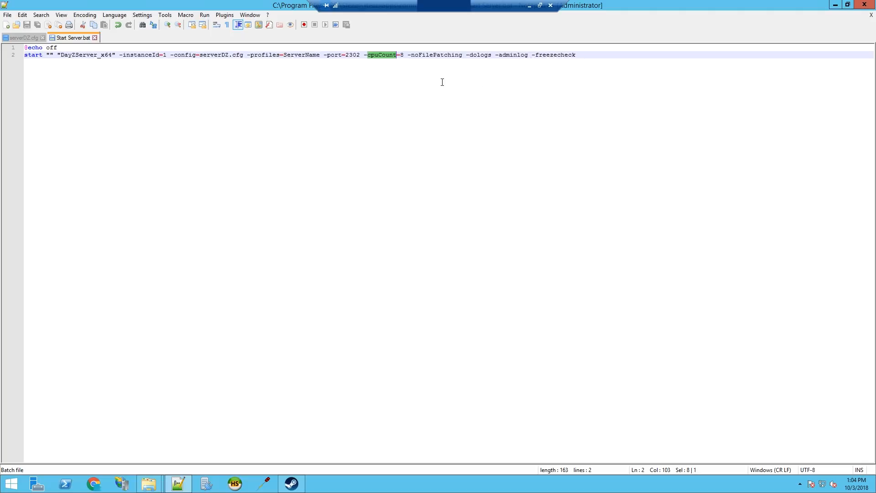
# Review the noFilePatching, dologs and freezecheck flags at the end of the launch line
pyautogui.doubleClick(437, 54)
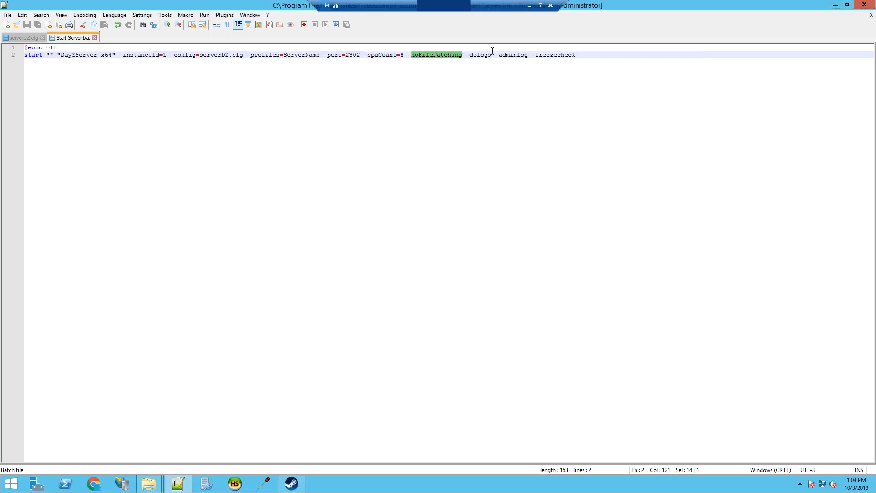
pyautogui.doubleClick(479, 54)
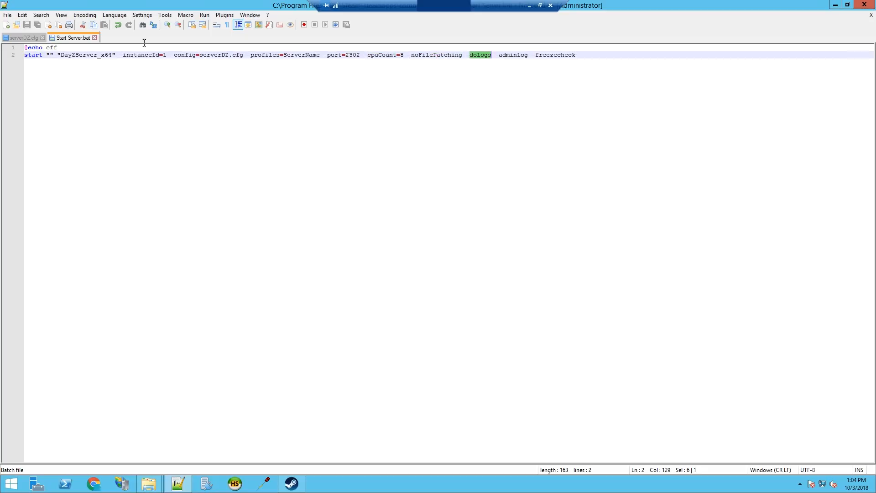
pyautogui.click(22, 37)
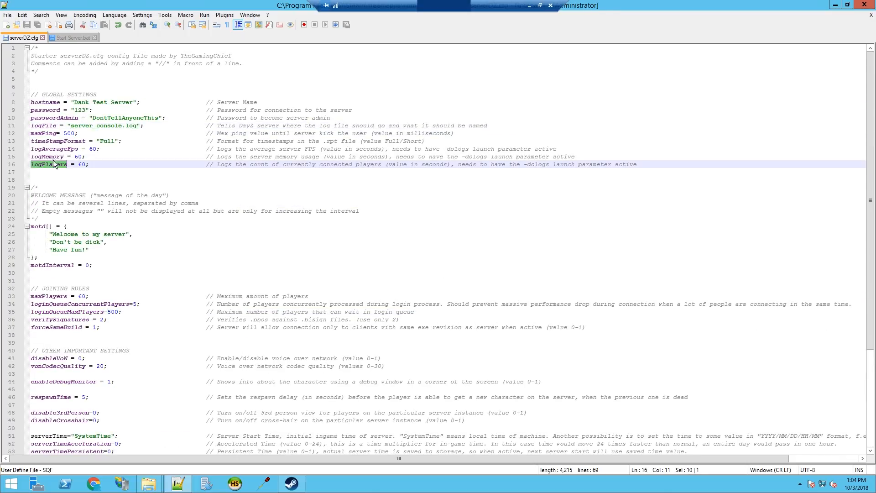
pyautogui.click(70, 38)
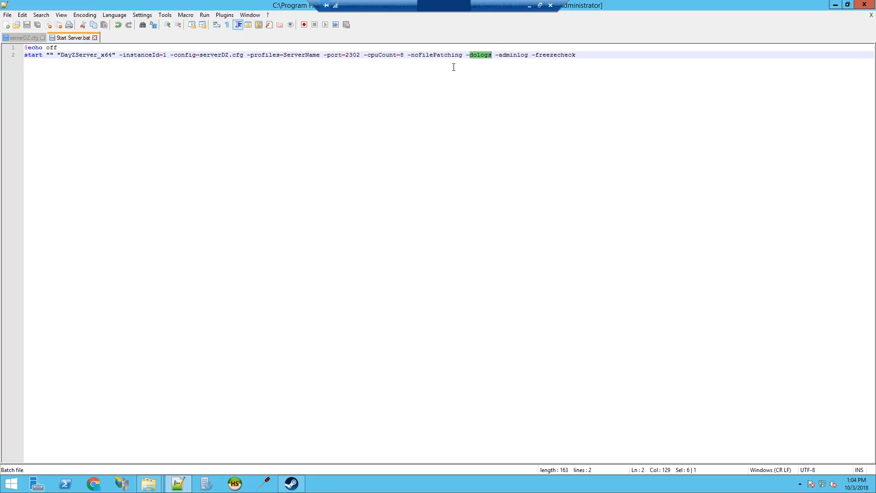
pyautogui.click(560, 54)
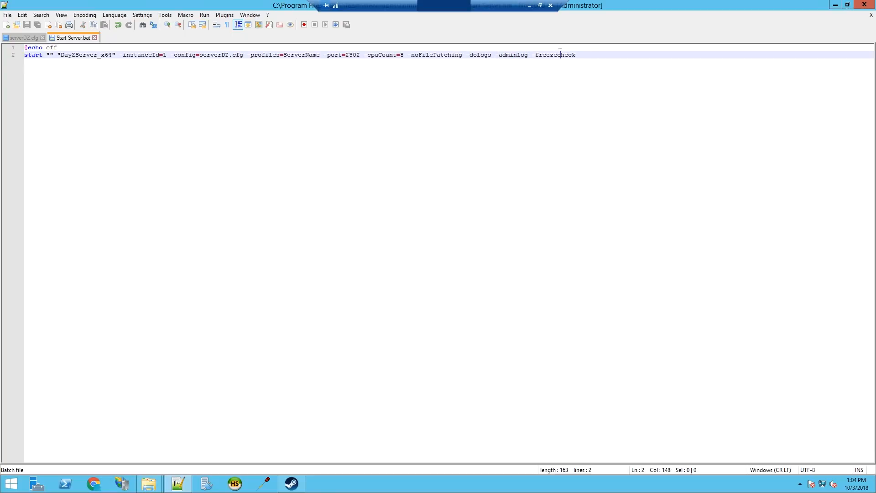
pyautogui.doubleClick(553, 55)
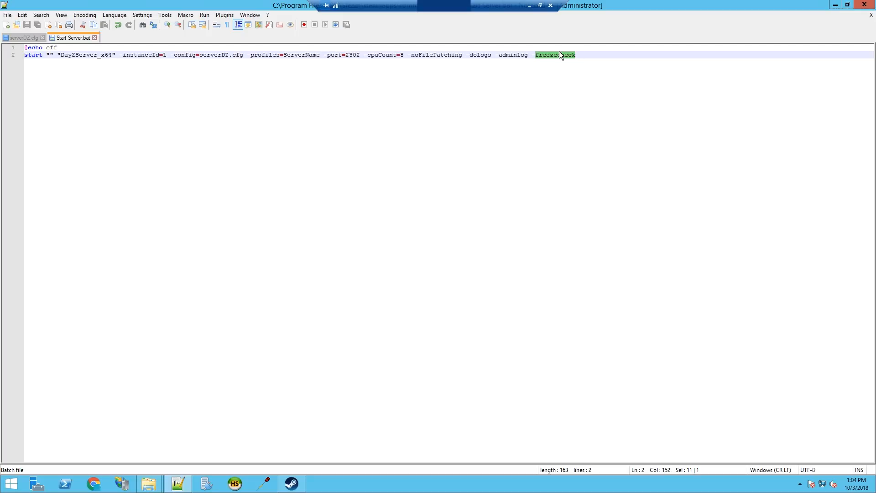
pyautogui.moveTo(840, 6)
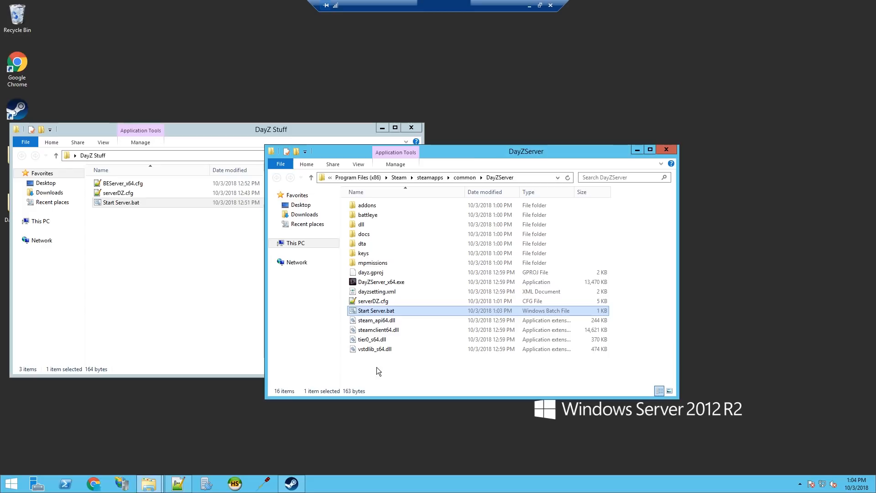
pyautogui.moveTo(382, 317)
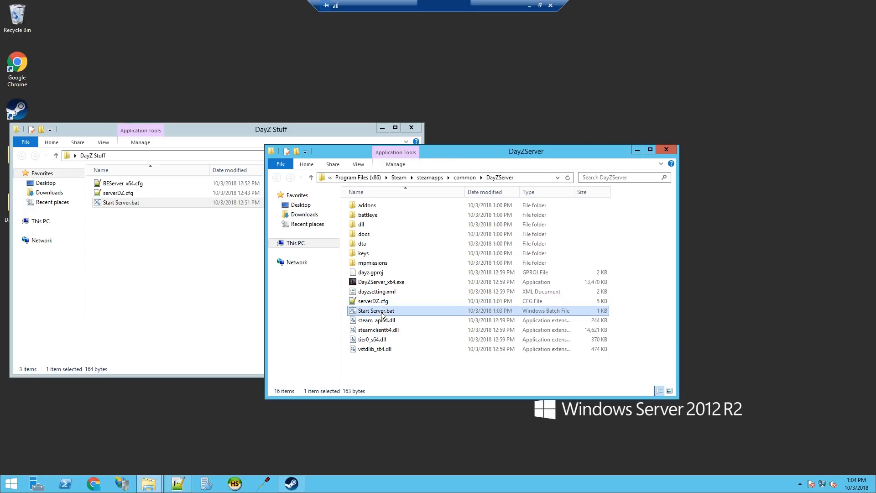
# Run Start Server.bat, check the new ServerName profile and BattlEye files, then bring DayZ Stuff forward
pyautogui.doubleClick(376, 310)
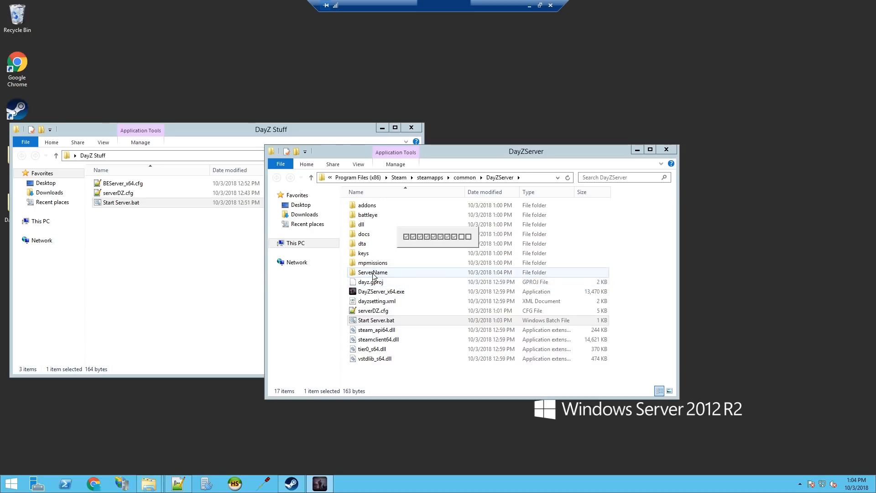
pyautogui.doubleClick(372, 272)
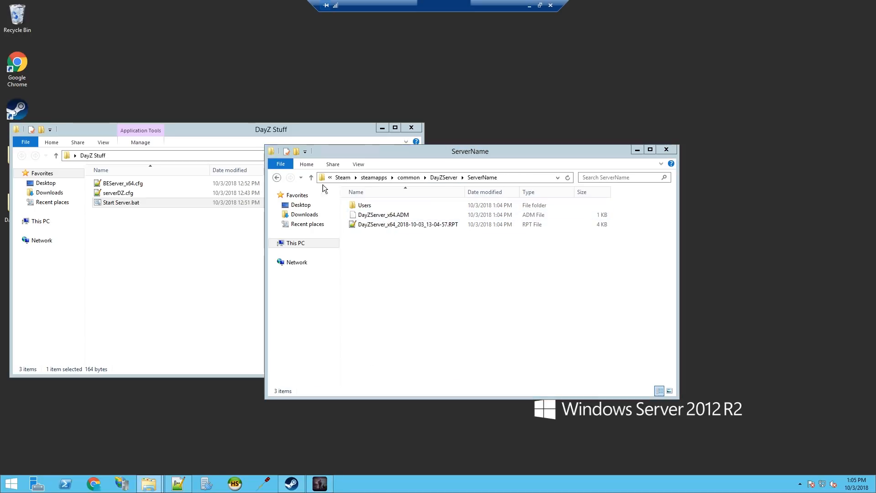
pyautogui.click(311, 178)
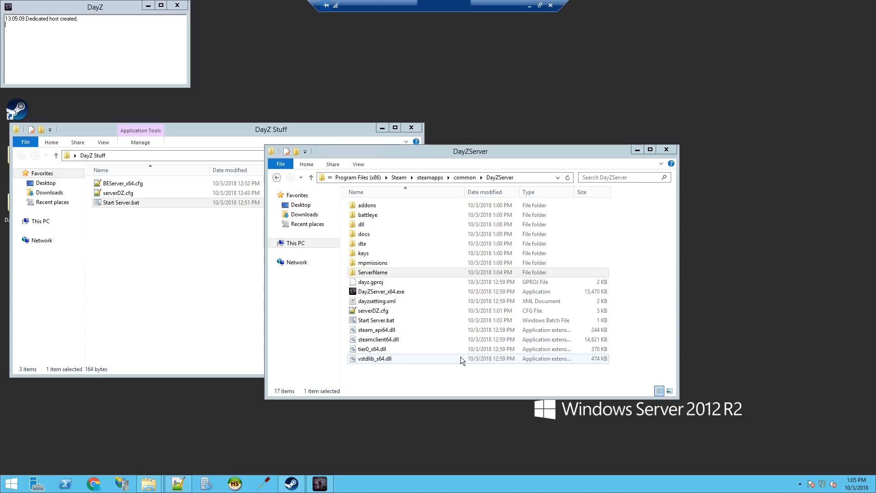
pyautogui.moveTo(458, 361)
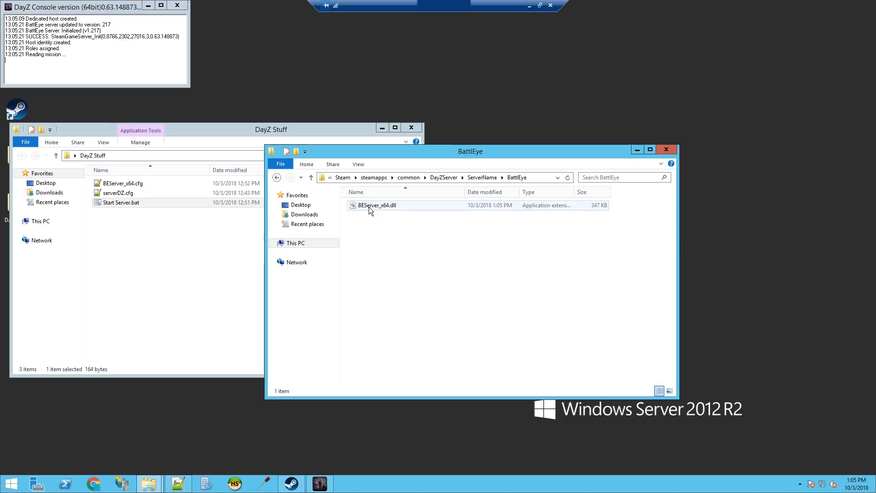
pyautogui.click(377, 206)
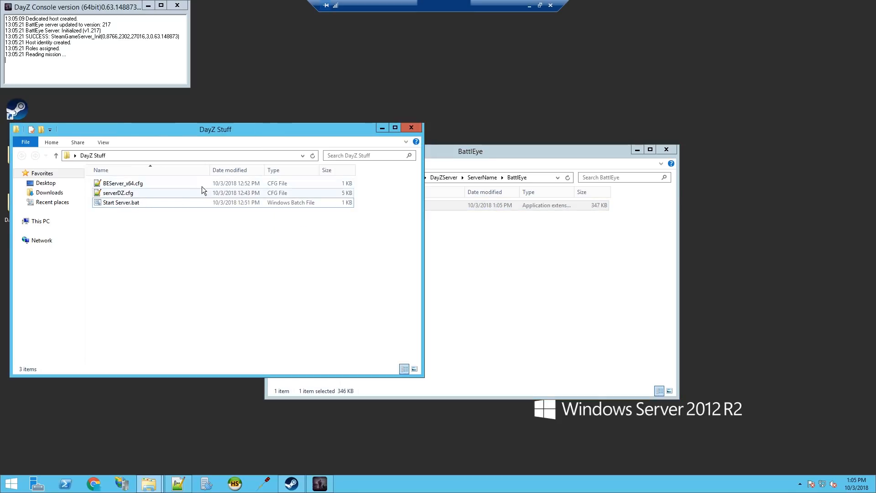
pyautogui.click(121, 182)
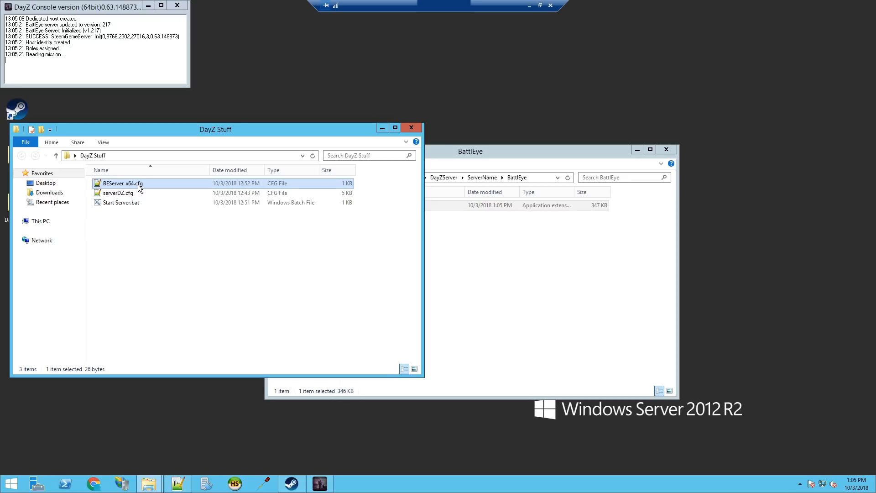
pyautogui.moveTo(477, 279)
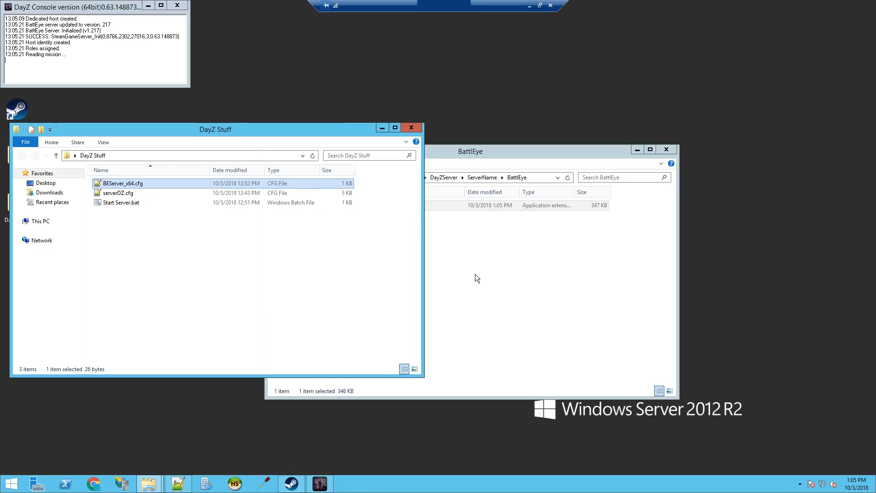
# Edit BEServer_x64.cfg in Notepad++ and select its RConPassword value
pyautogui.rightClick(379, 205)
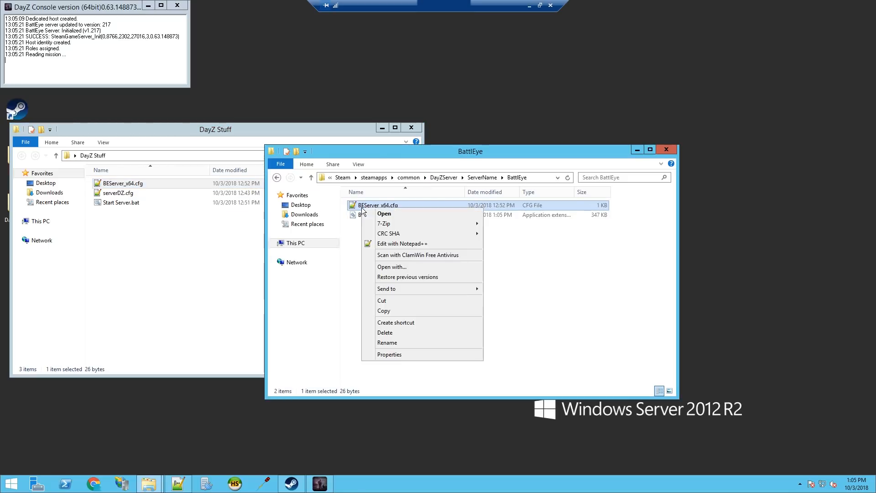
pyautogui.click(402, 243)
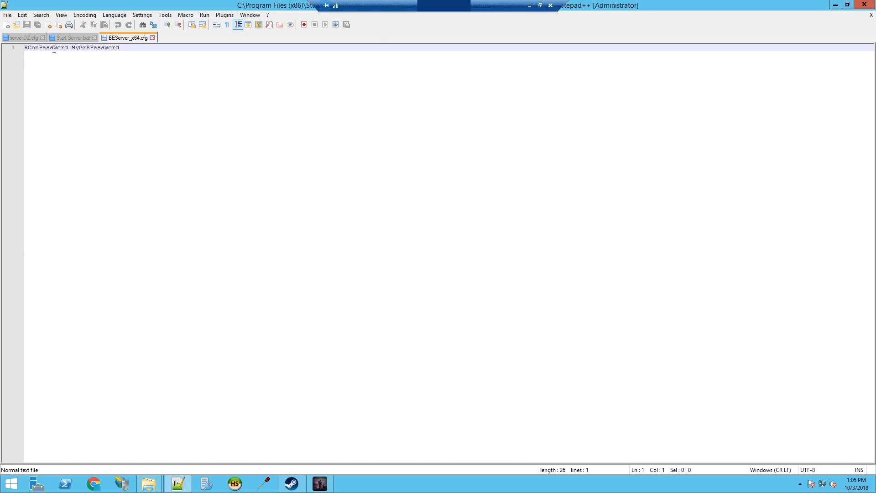
pyautogui.doubleClick(93, 47)
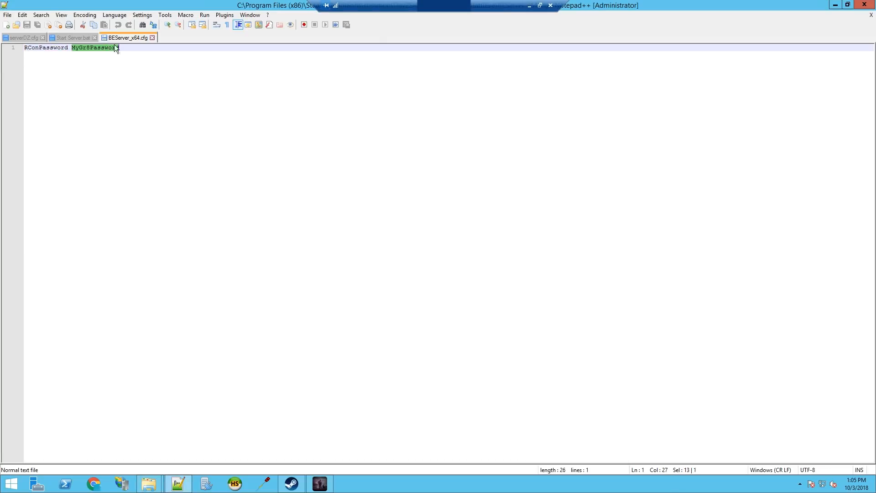
pyautogui.click(71, 38)
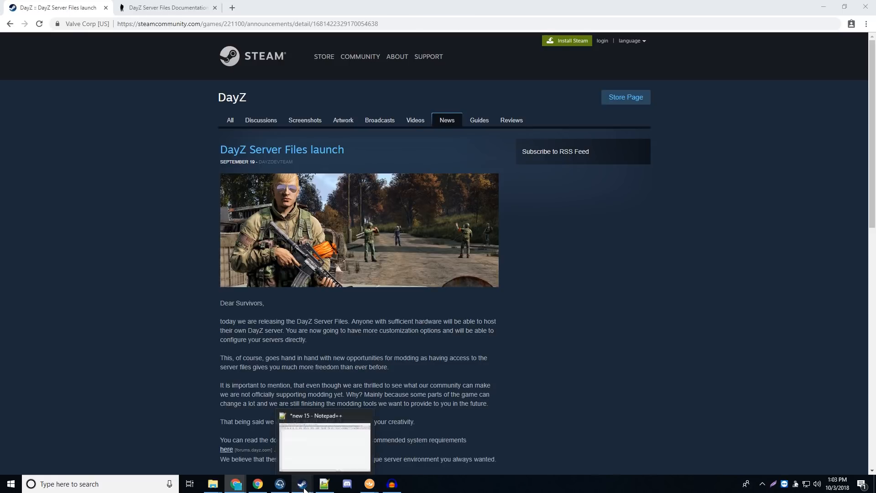
# Check DayZ's beta branch in its Steam Properties BETAS tab
pyautogui.click(300, 487)
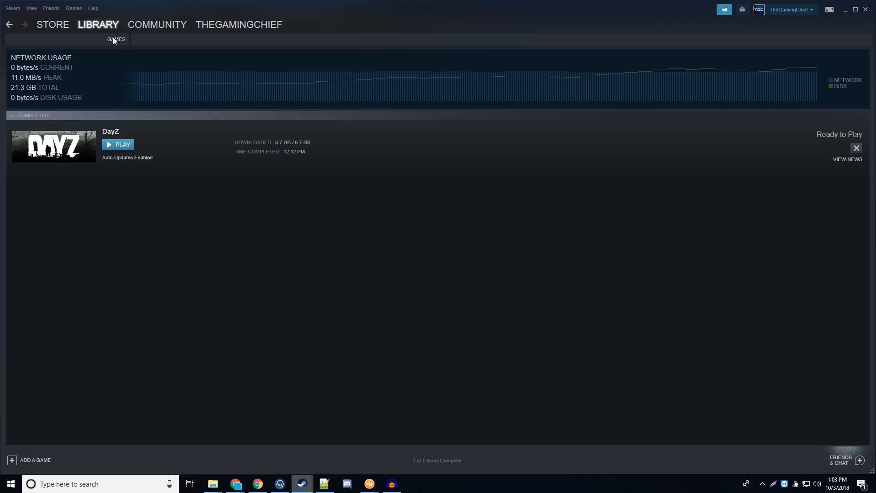
pyautogui.click(116, 39)
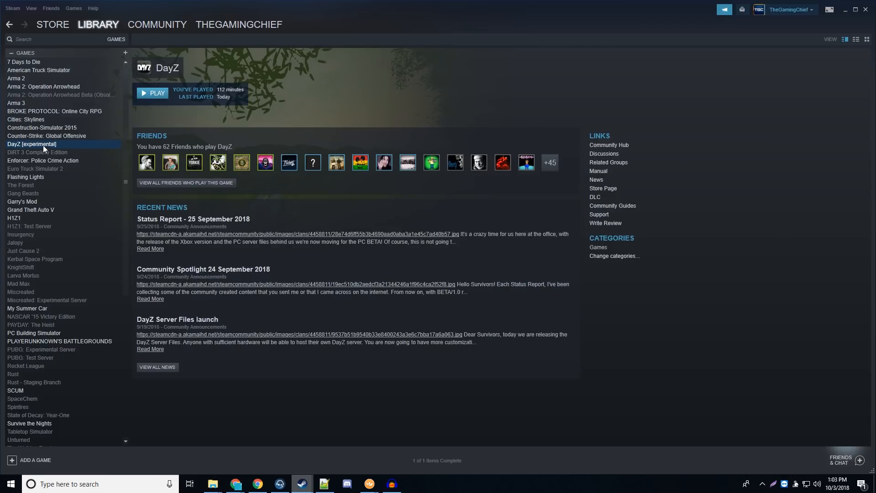
pyautogui.rightClick(31, 143)
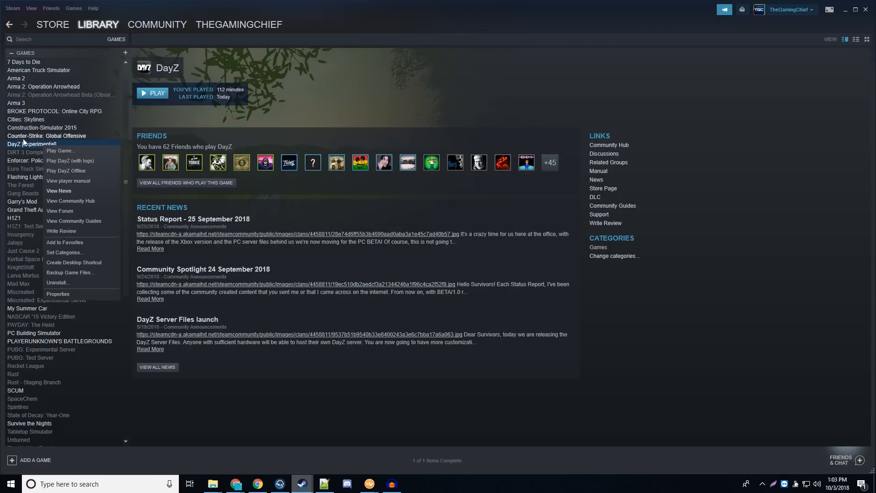
pyautogui.click(57, 293)
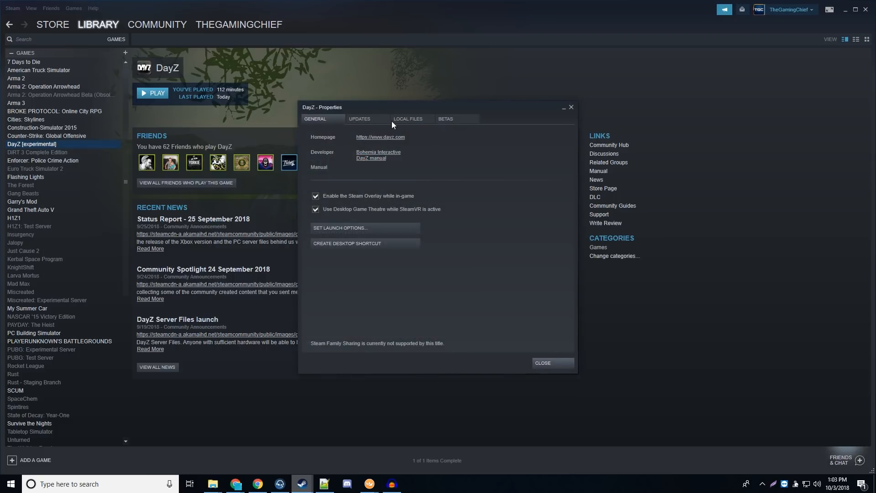
pyautogui.click(445, 119)
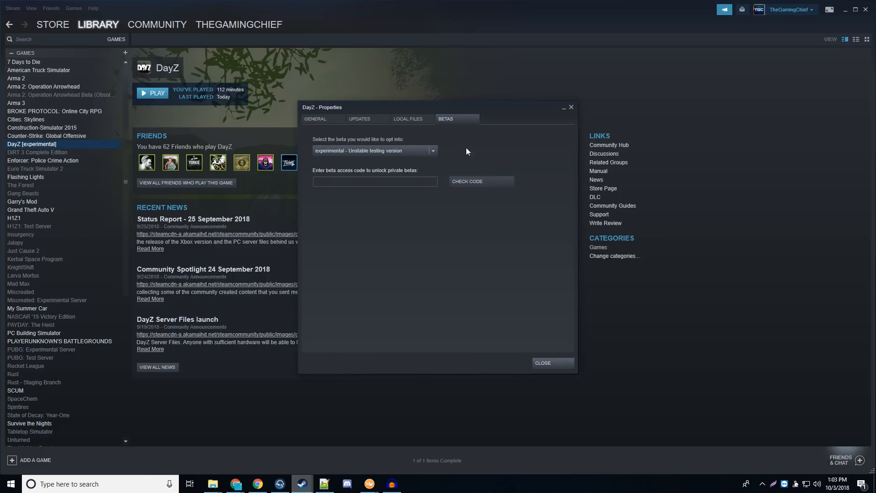
pyautogui.click(542, 363)
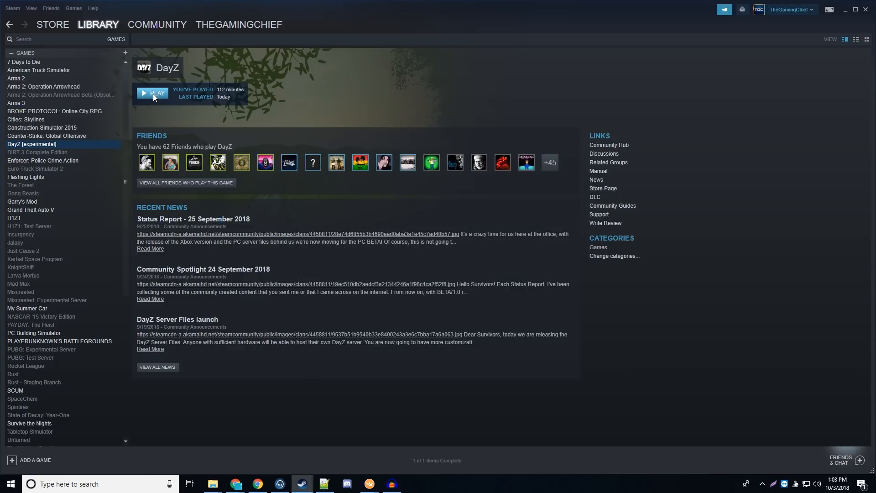
# Launch DayZ from the Steam library
pyautogui.click(153, 93)
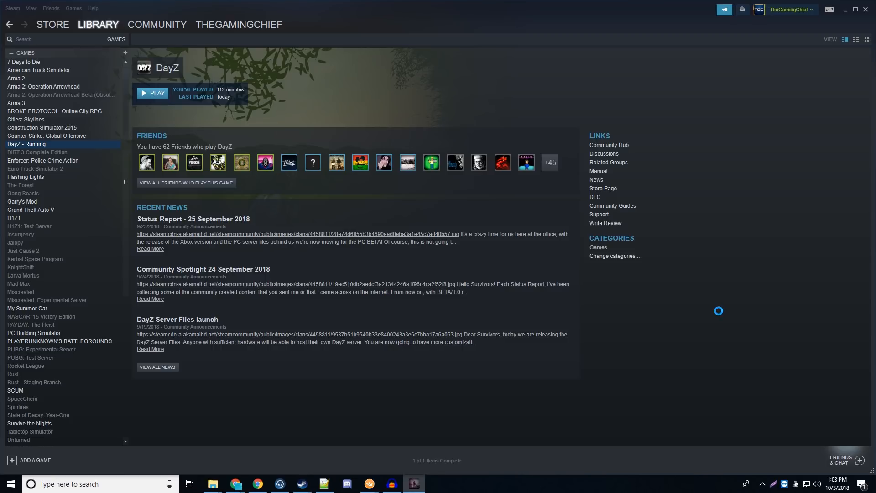
pyautogui.click(153, 94)
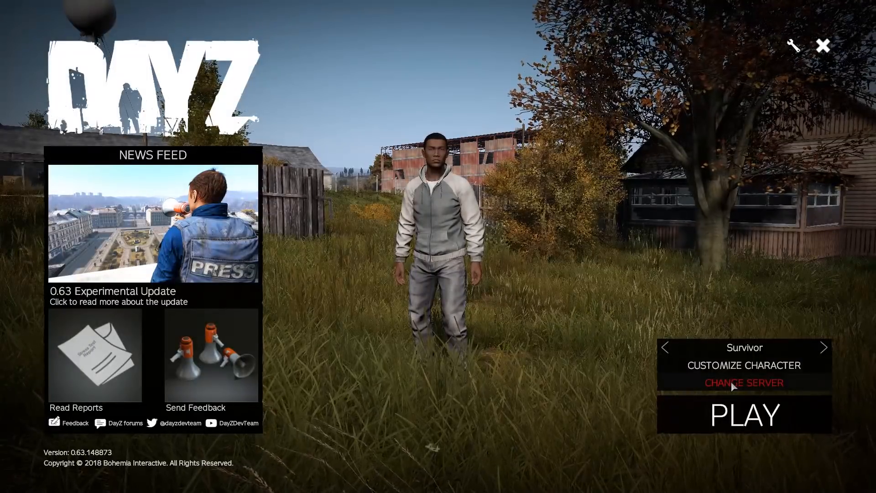
# Filter the community server browser by the name 'Dank'
pyautogui.click(744, 382)
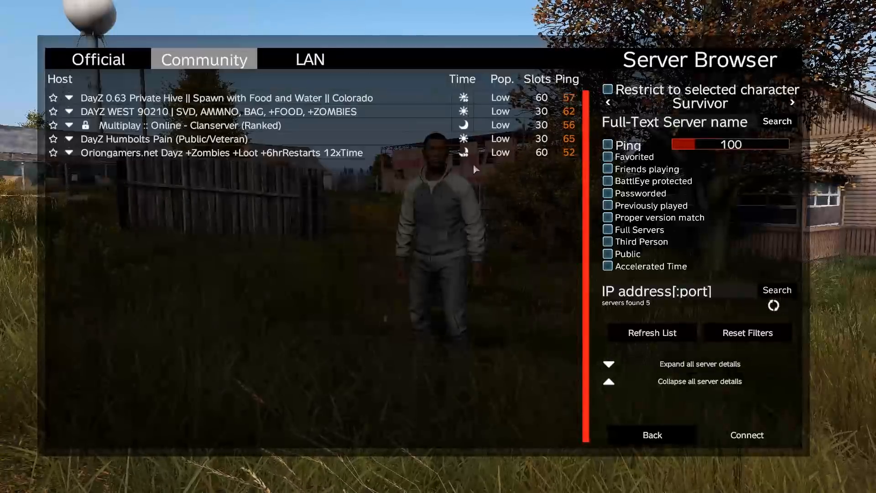
pyautogui.click(651, 333)
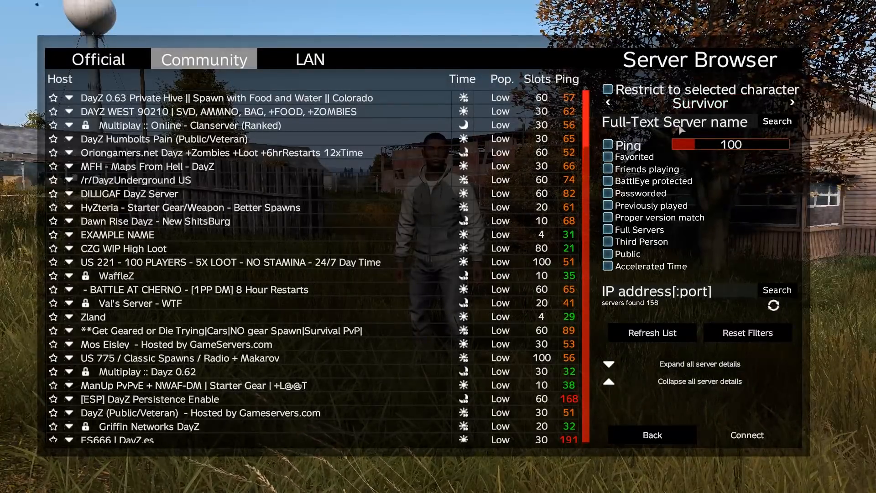
pyautogui.write('Dank')
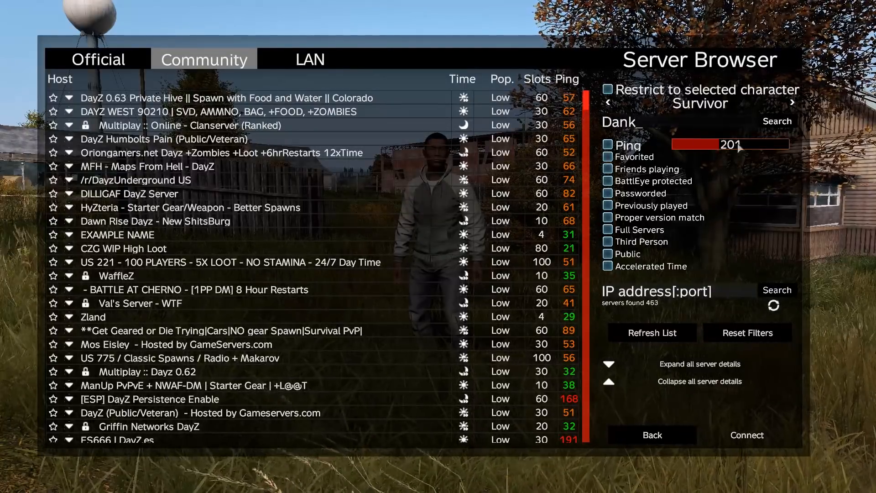
pyautogui.click(776, 121)
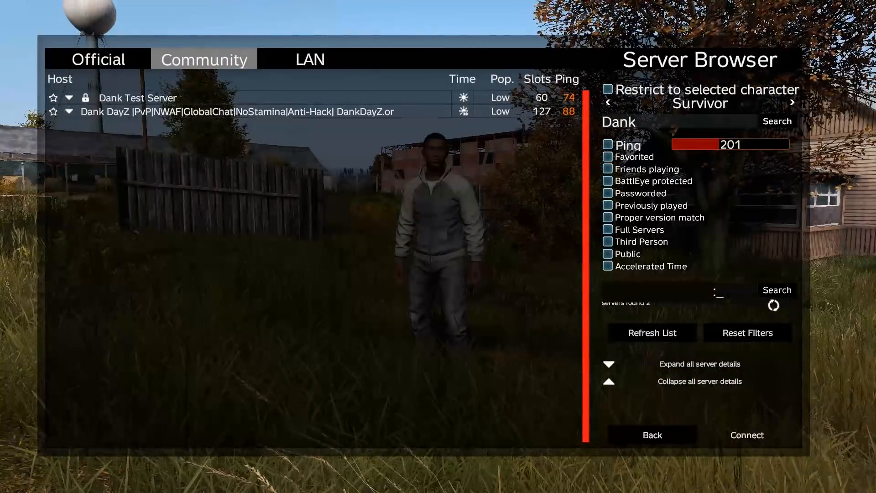
# Narrow results to port 2302, select Dank Test Server and connect to it
pyautogui.write('2302')
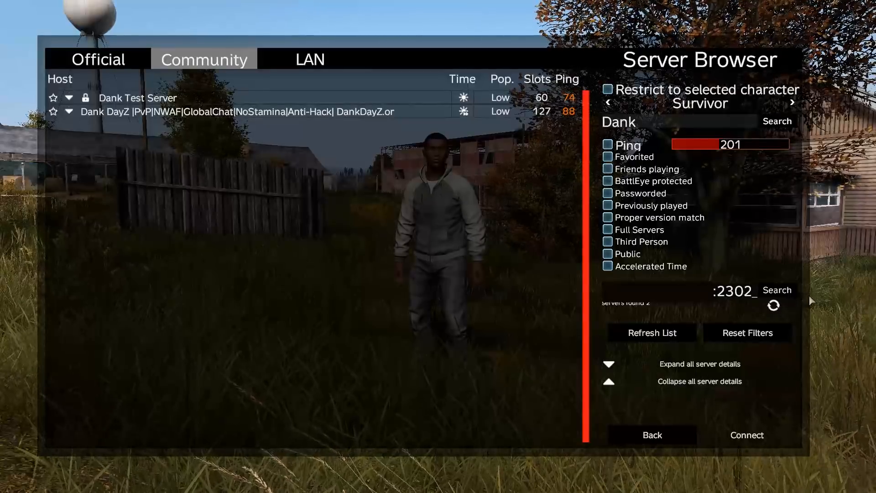
pyautogui.click(777, 290)
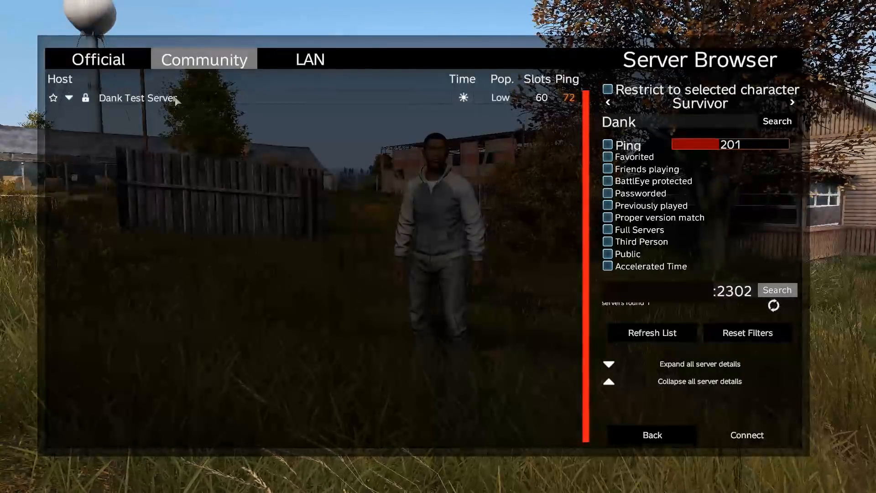
pyautogui.click(137, 98)
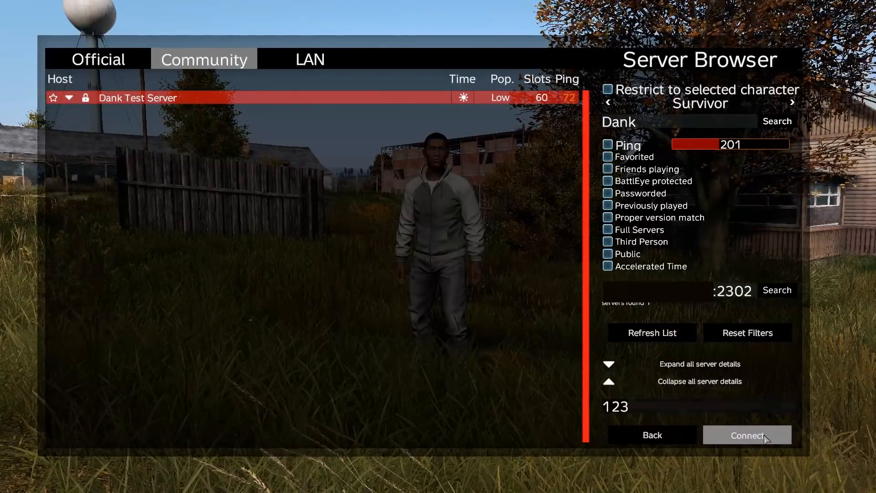
pyautogui.click(748, 435)
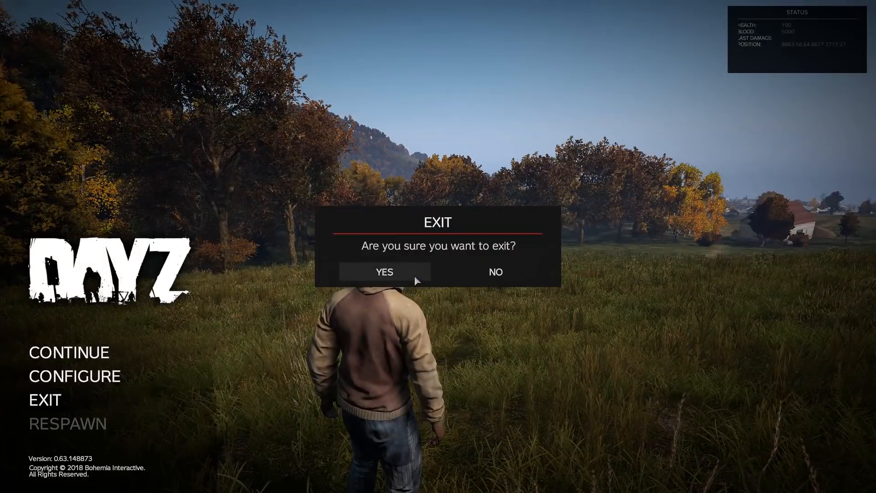
# Confirm exiting the server so the logout countdown starts
pyautogui.click(384, 272)
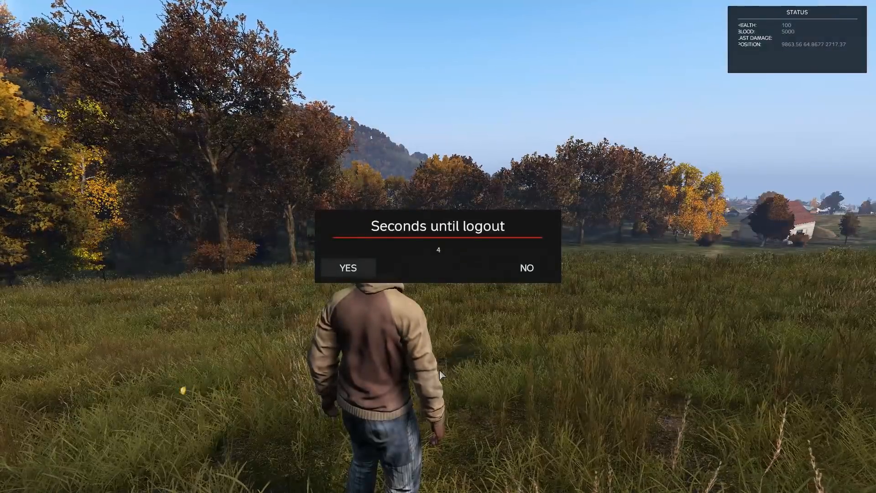